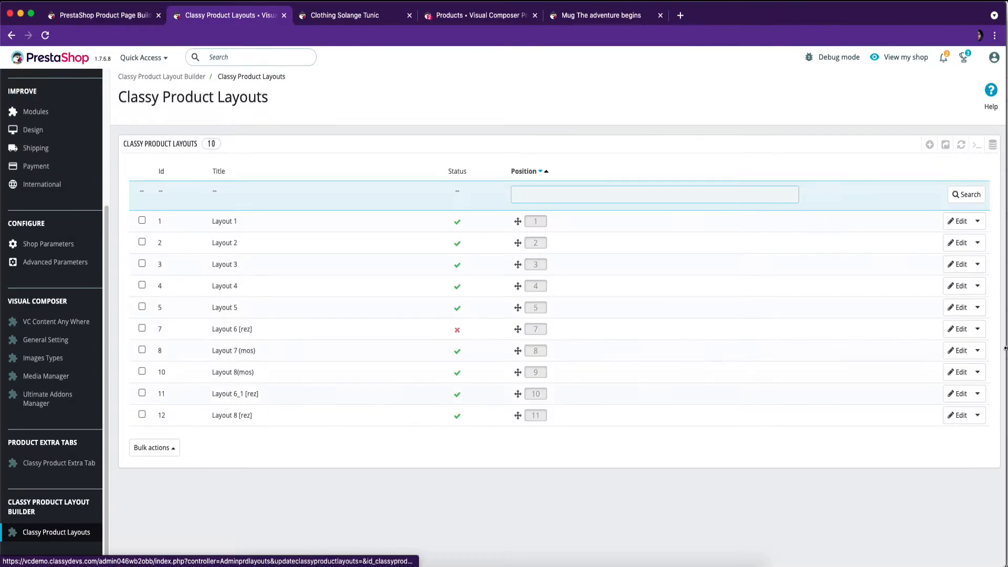
Begin a new Classy Product Layout from the list's Add new action
{"action": "left_click", "coordinate": [929, 145]}
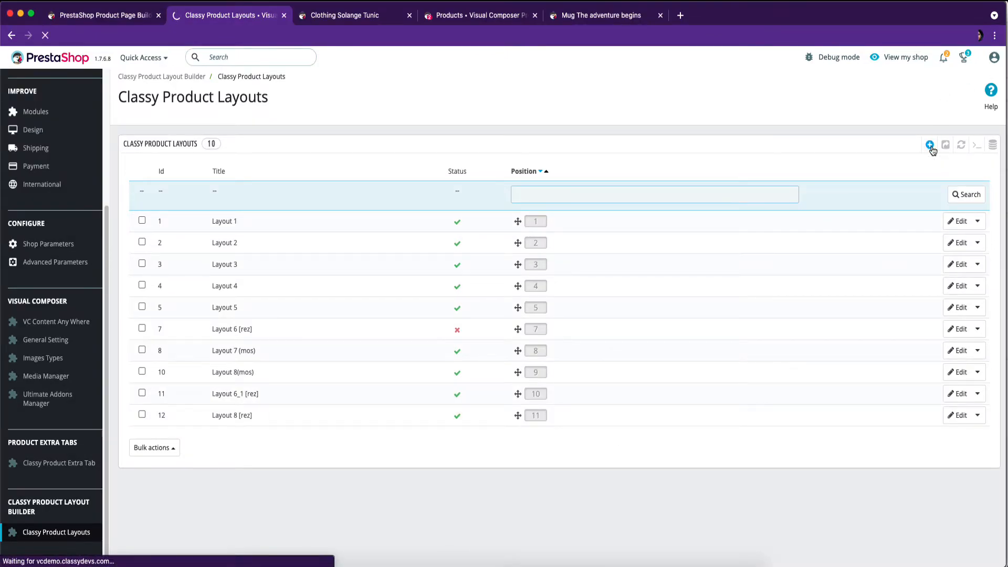
Create 'Test layout' for Clothing Solange Tunic and the Men category, then save and stay
{"action": "left_click", "coordinate": [931, 143]}
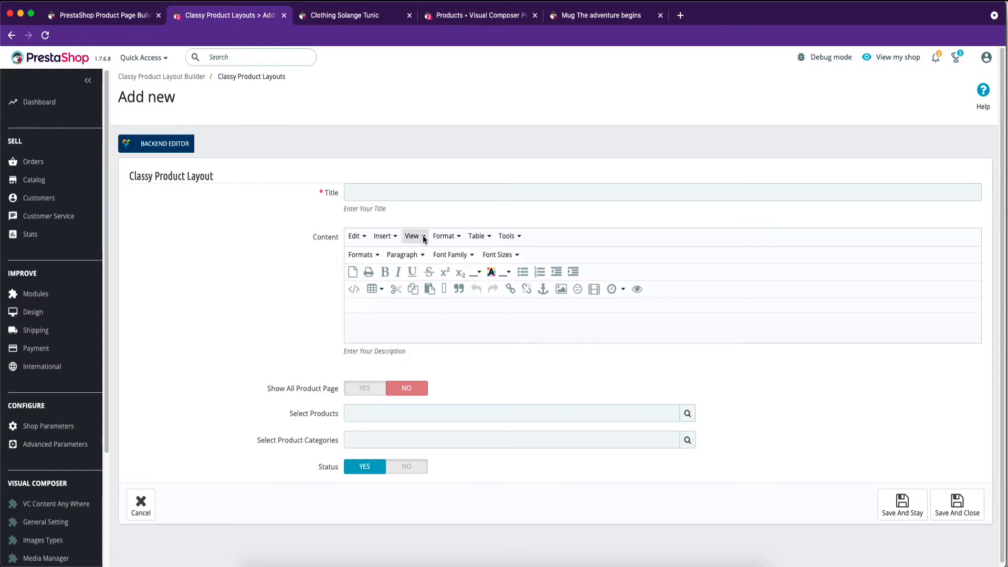
{"action": "type", "text": "Test layout"}
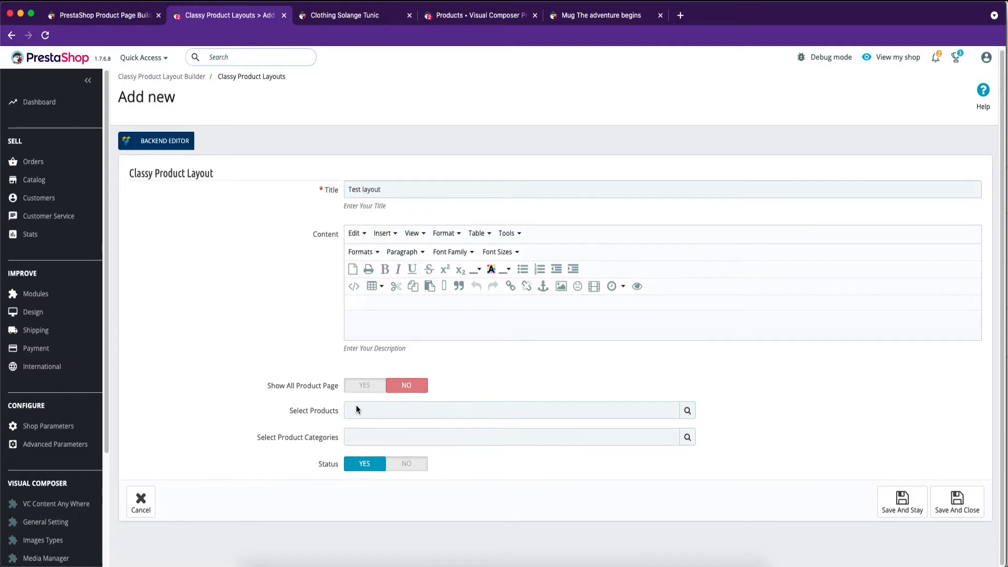
{"action": "type", "text": "clo"}
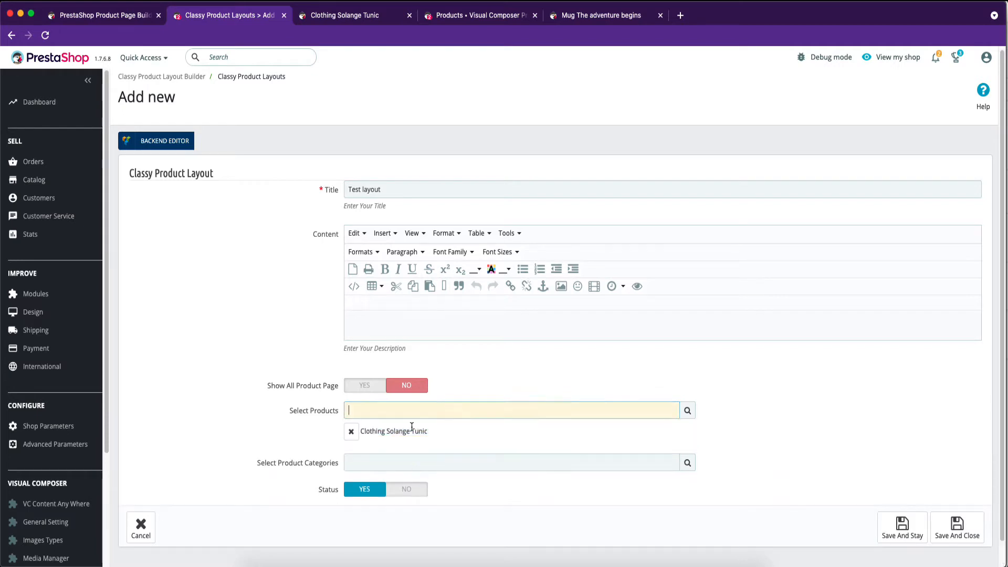
{"action": "type", "text": "men&nbsp;"}
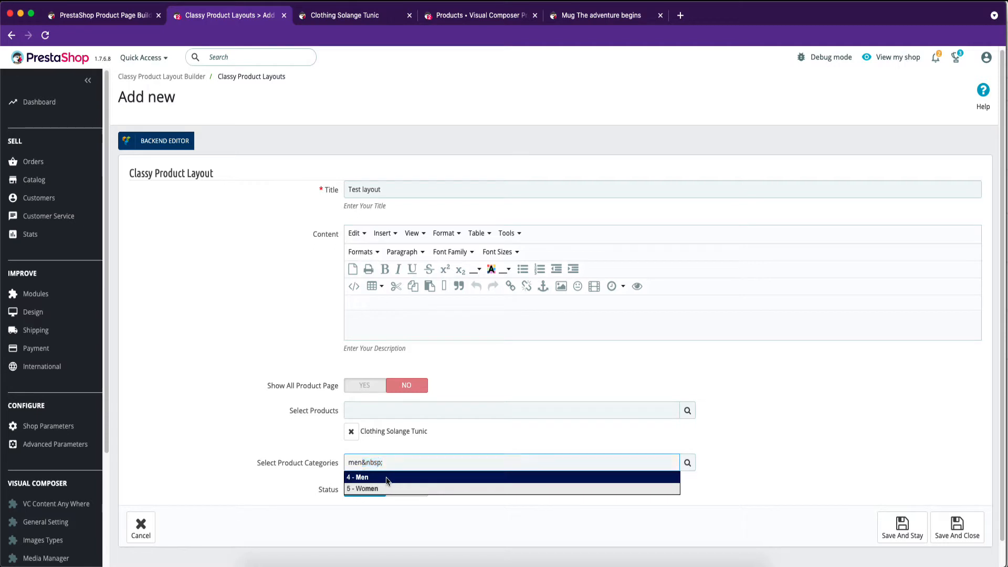
{"action": "left_click", "coordinate": [358, 476]}
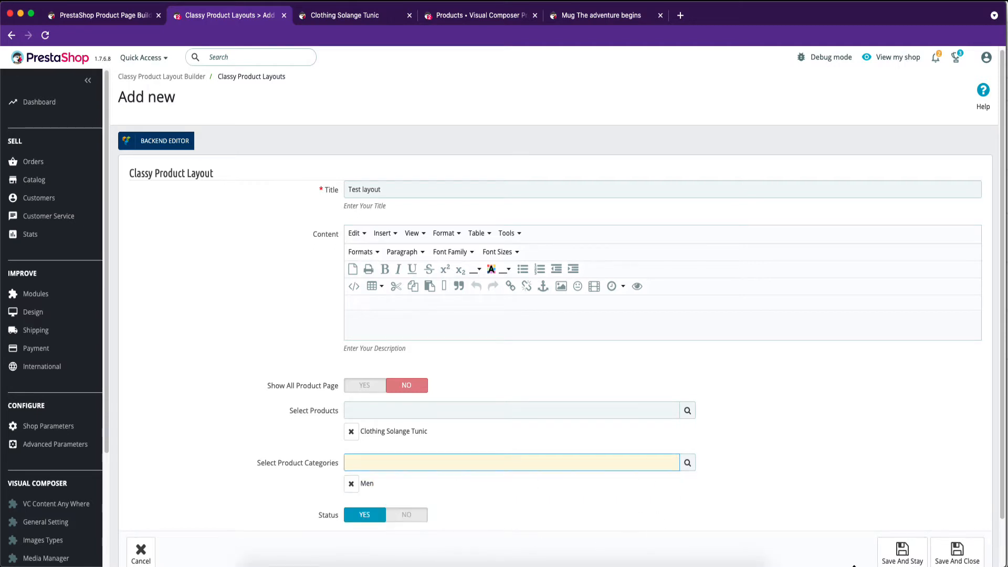
{"action": "left_click", "coordinate": [902, 552]}
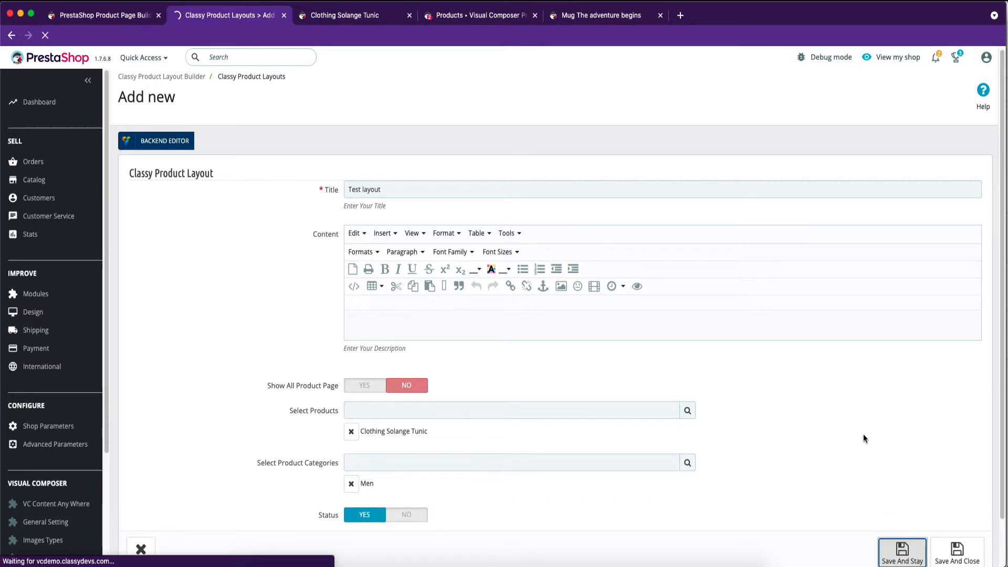
{"action": "left_click", "coordinate": [903, 556]}
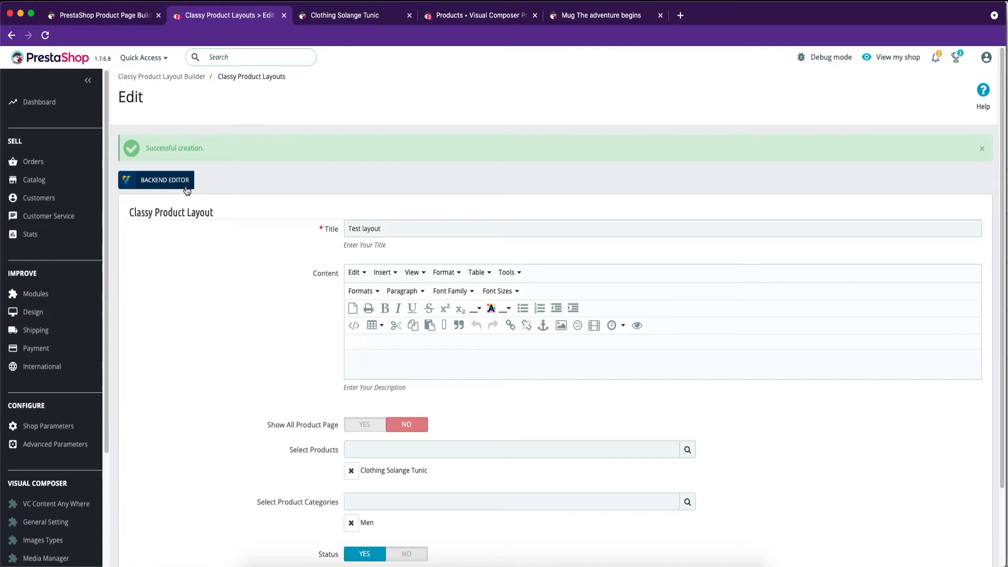
Apply the Layout 1 preset to Test layout in the backend editor and save it
{"action": "left_click", "coordinate": [164, 180]}
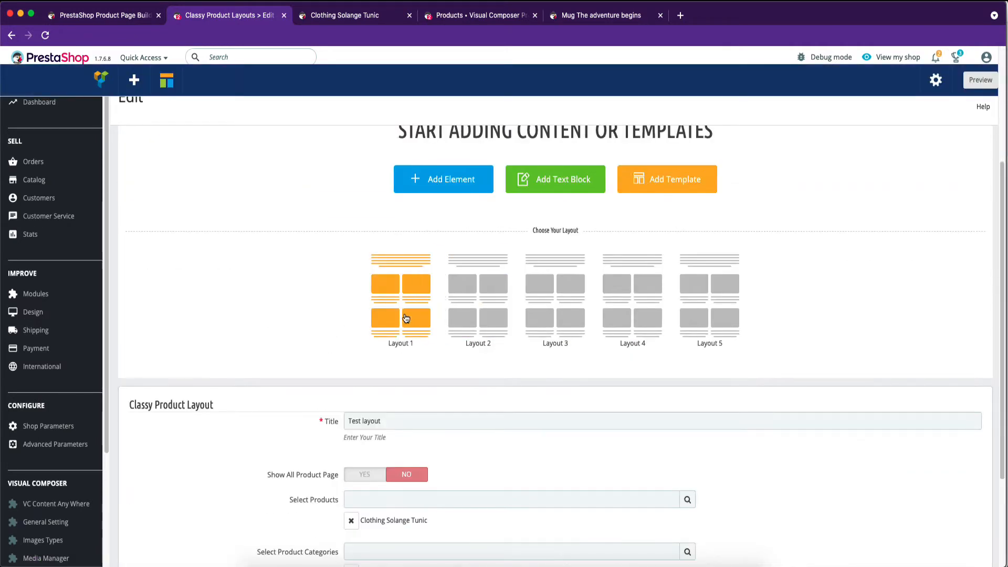
{"action": "left_click", "coordinate": [405, 318]}
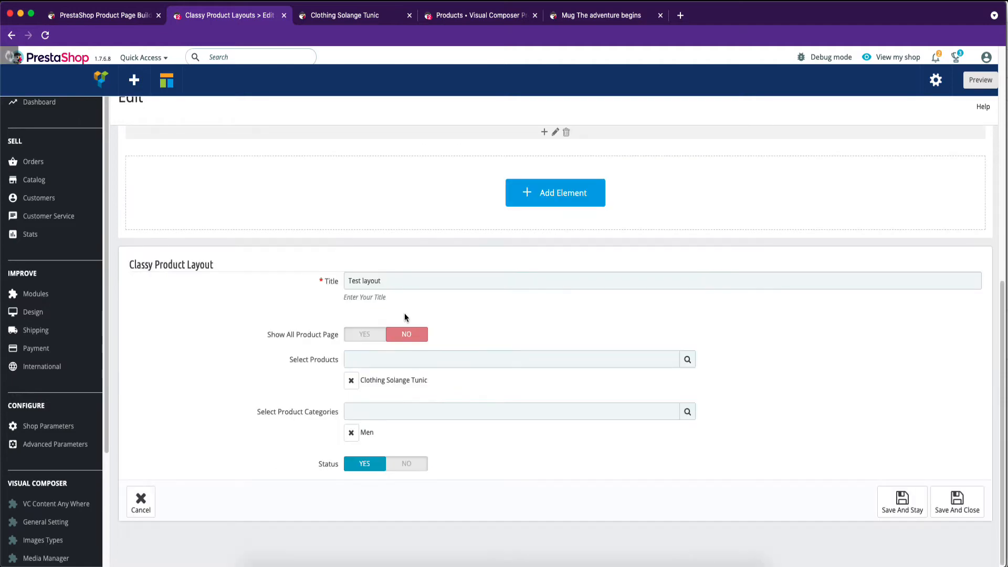
{"action": "mouse_move", "coordinate": [473, 289]}
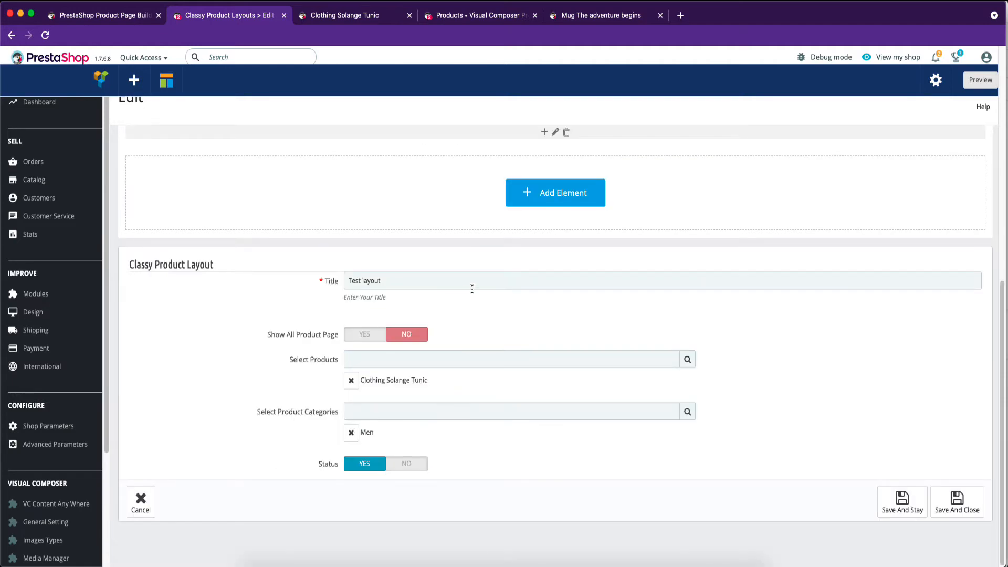
{"action": "left_click", "coordinate": [903, 501]}
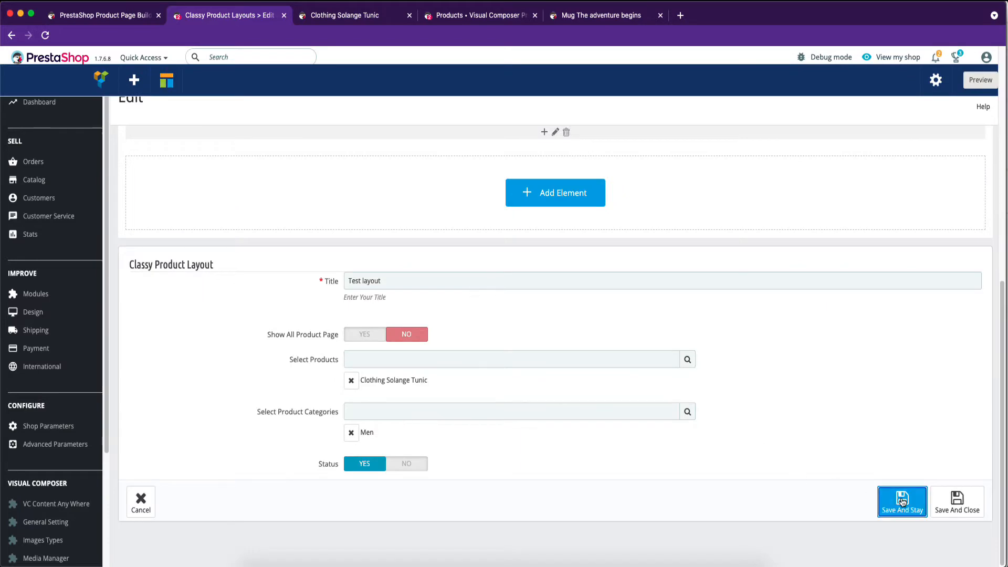
{"action": "left_click", "coordinate": [902, 501]}
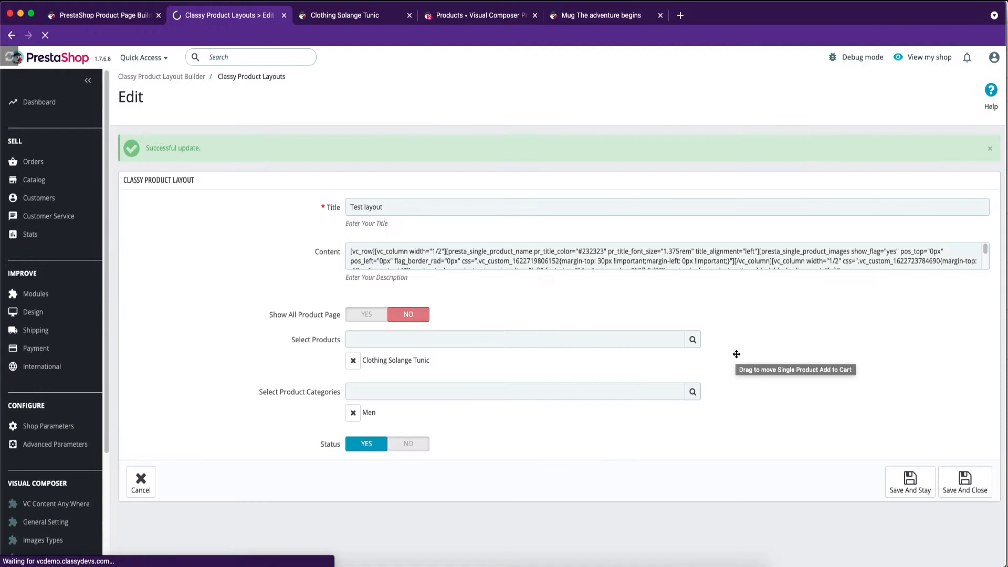
{"action": "left_click", "coordinate": [351, 14]}
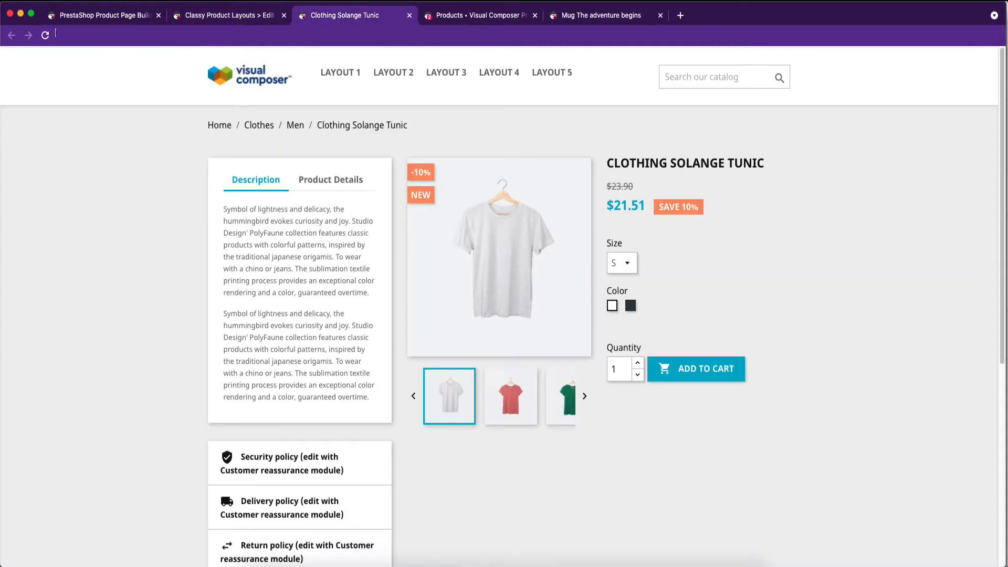
Reload the tunic storefront page and review the repositioned description section
{"action": "left_click", "coordinate": [44, 34]}
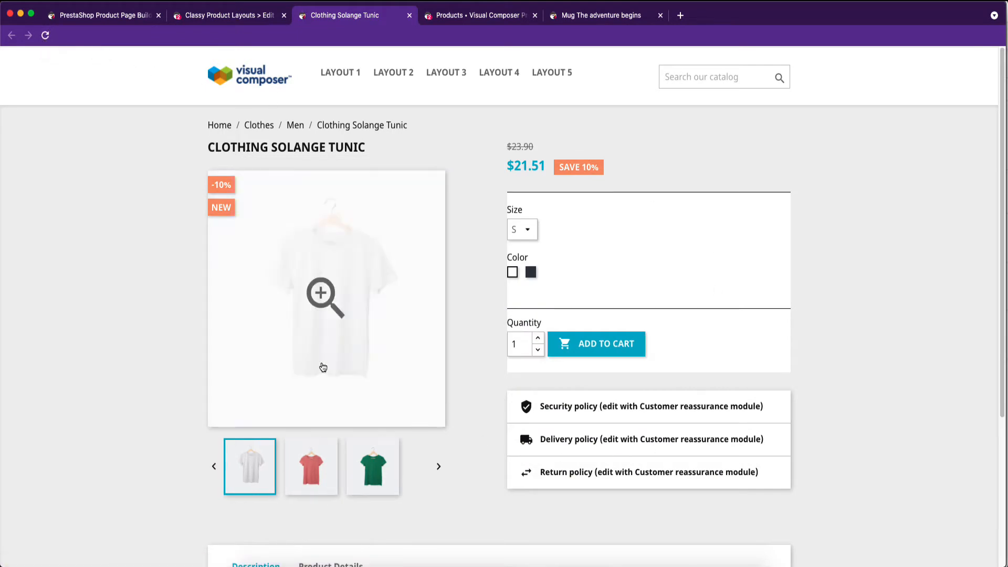
{"action": "scroll", "scroll_direction": "down", "scroll_amount": 3}
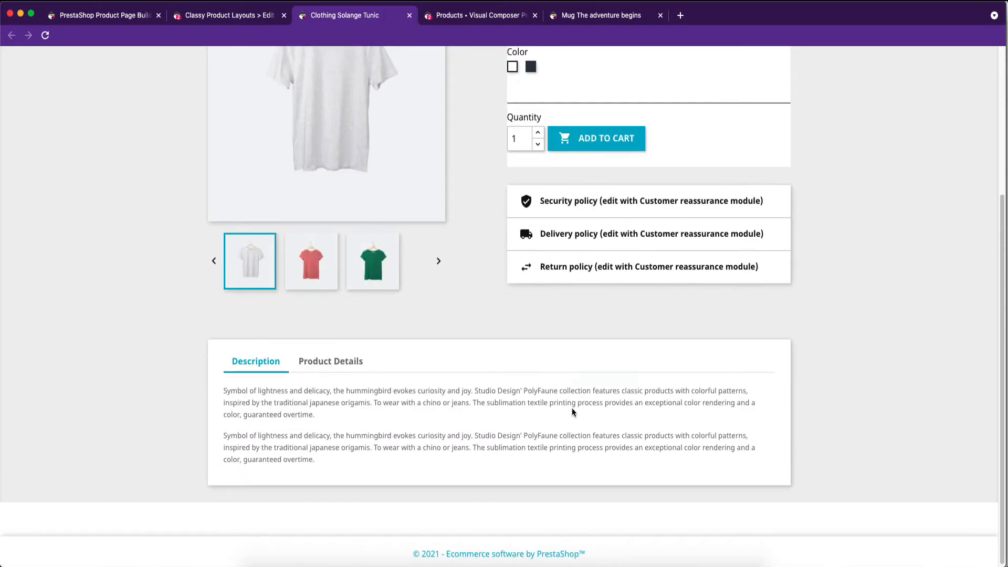
Add a Single Product Description element to the right column above the price
{"action": "left_click", "coordinate": [229, 14]}
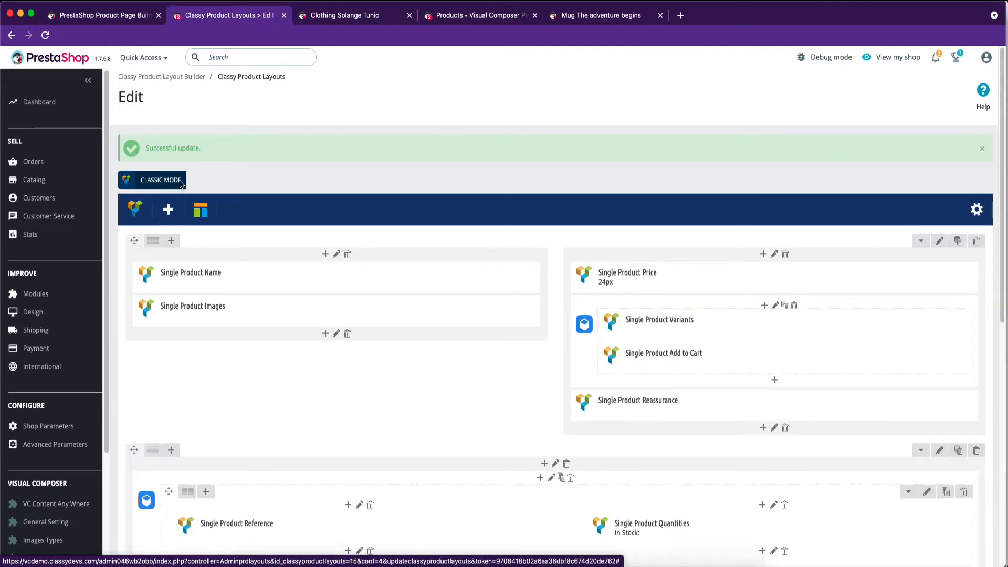
{"action": "mouse_move", "coordinate": [773, 290]}
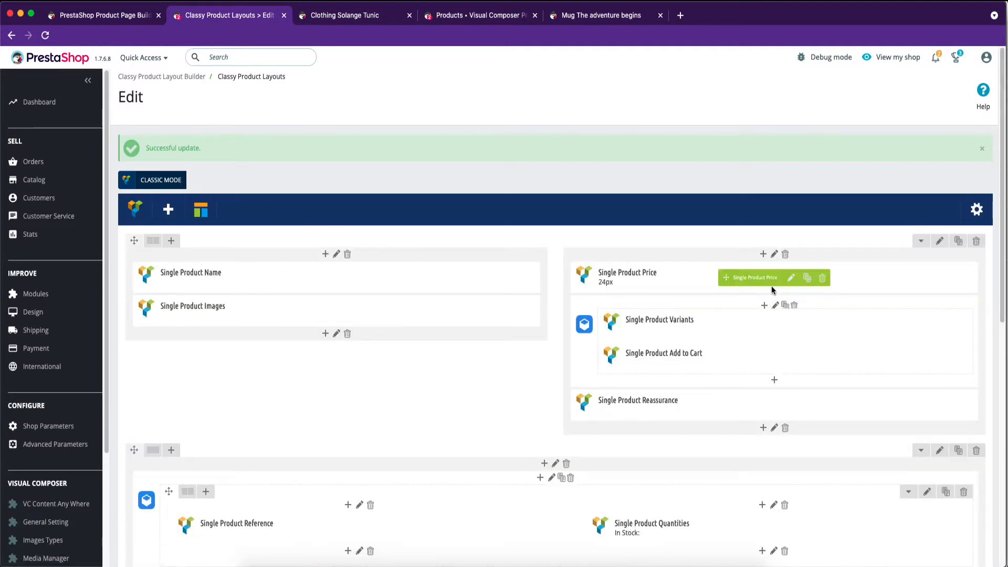
{"action": "mouse_move", "coordinate": [765, 255]}
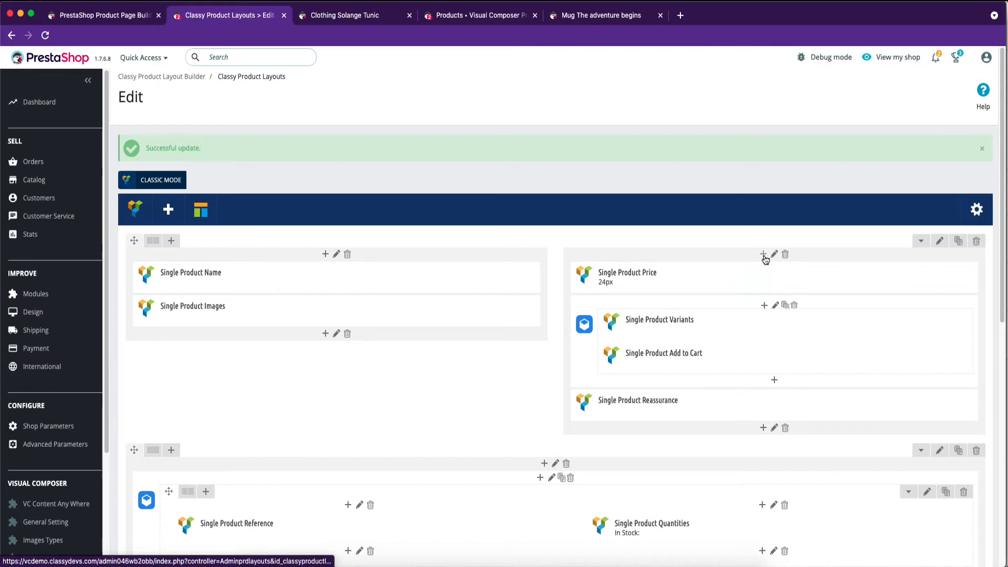
{"action": "left_click", "coordinate": [763, 254]}
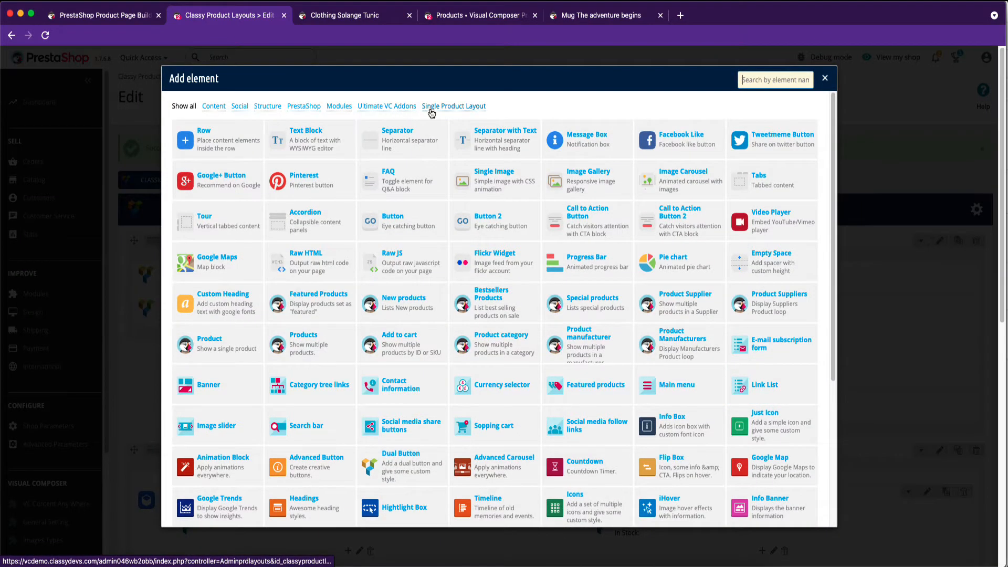
{"action": "left_click", "coordinate": [454, 106]}
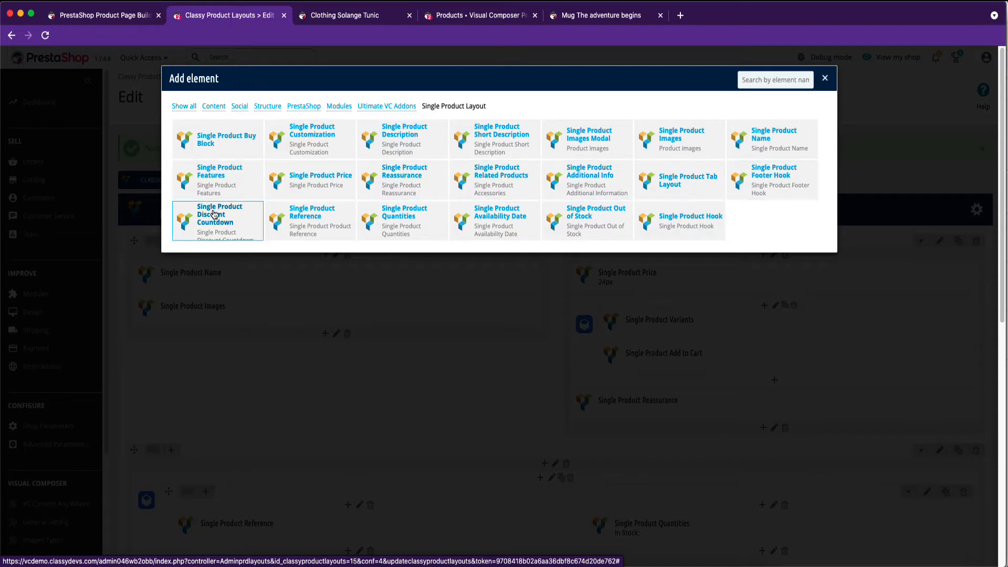
{"action": "mouse_move", "coordinate": [229, 165]}
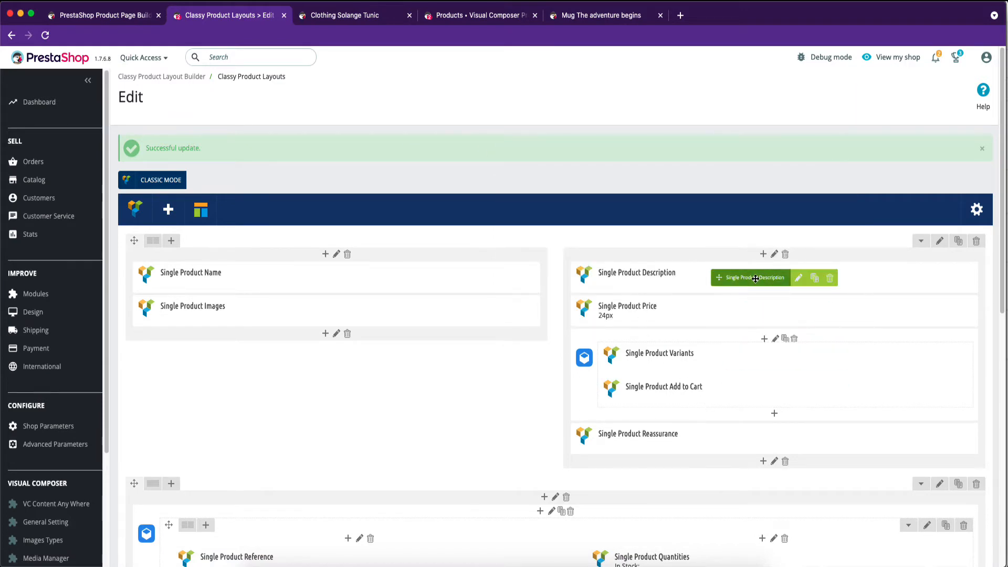
{"action": "scroll", "scroll_direction": "down", "scroll_amount": 3}
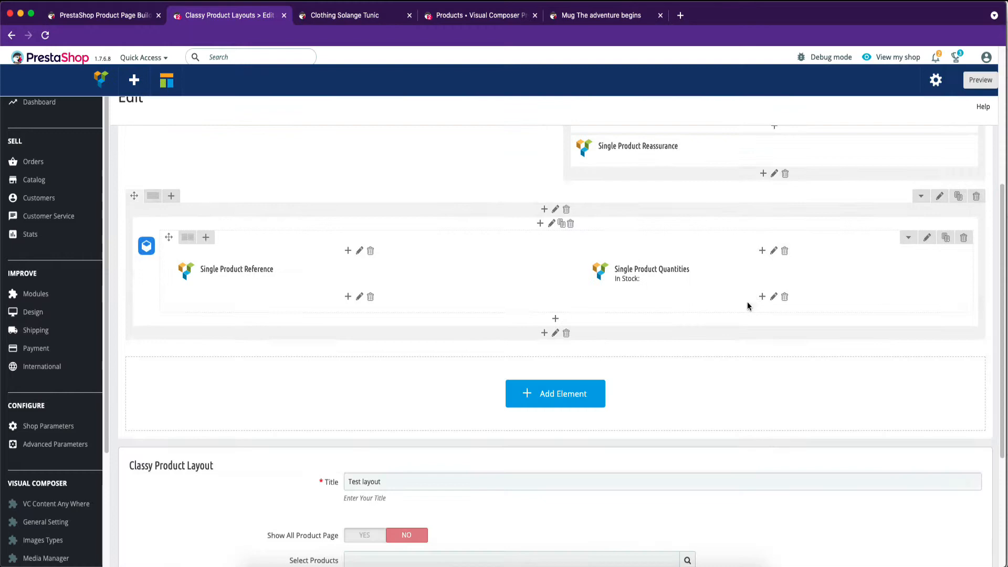
Save the updated Test layout and keep editing
{"action": "left_click", "coordinate": [902, 502]}
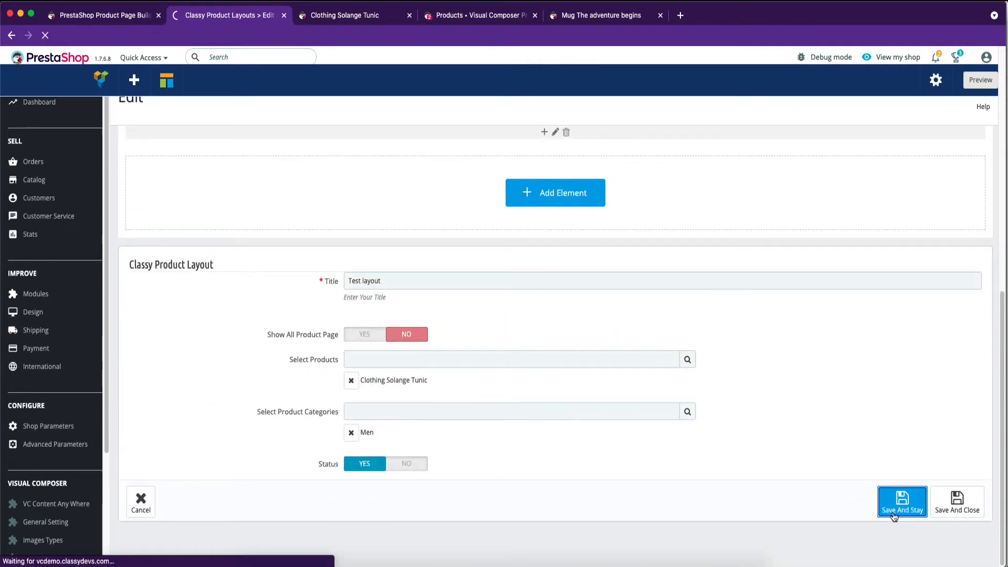
{"action": "left_click", "coordinate": [902, 502]}
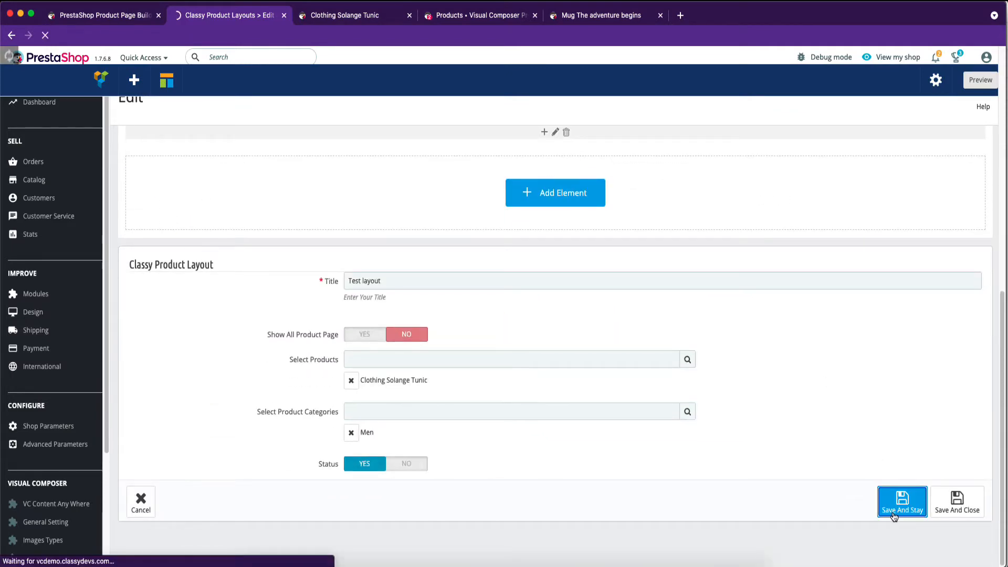
{"action": "left_click", "coordinate": [903, 502]}
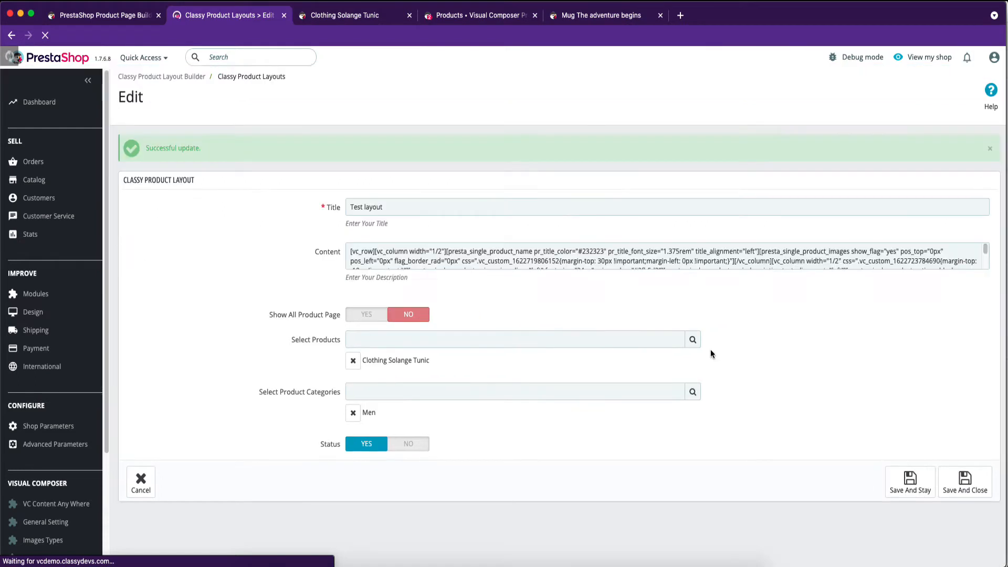
{"action": "left_click", "coordinate": [342, 15]}
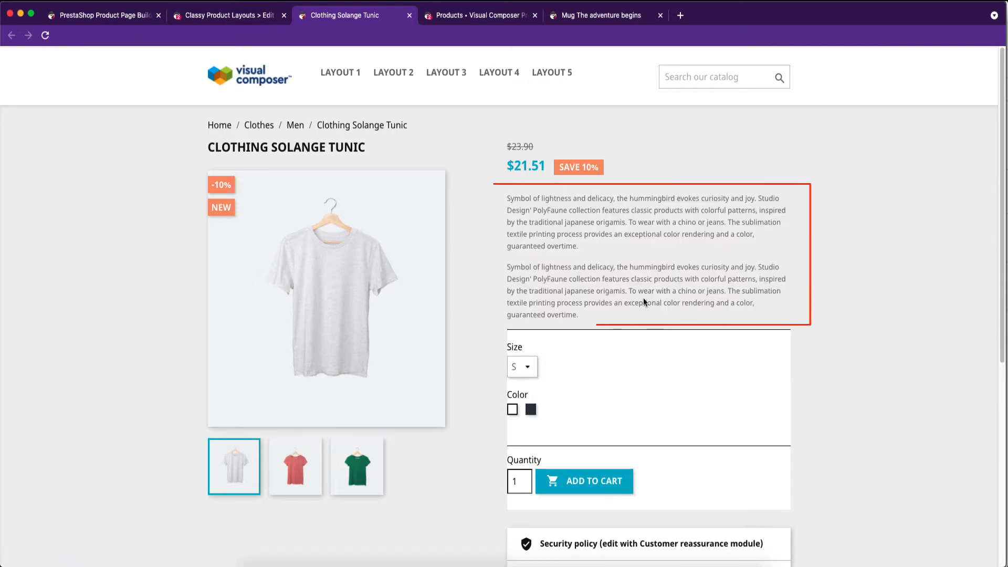
{"action": "scroll", "scroll_direction": "down", "scroll_amount": 3}
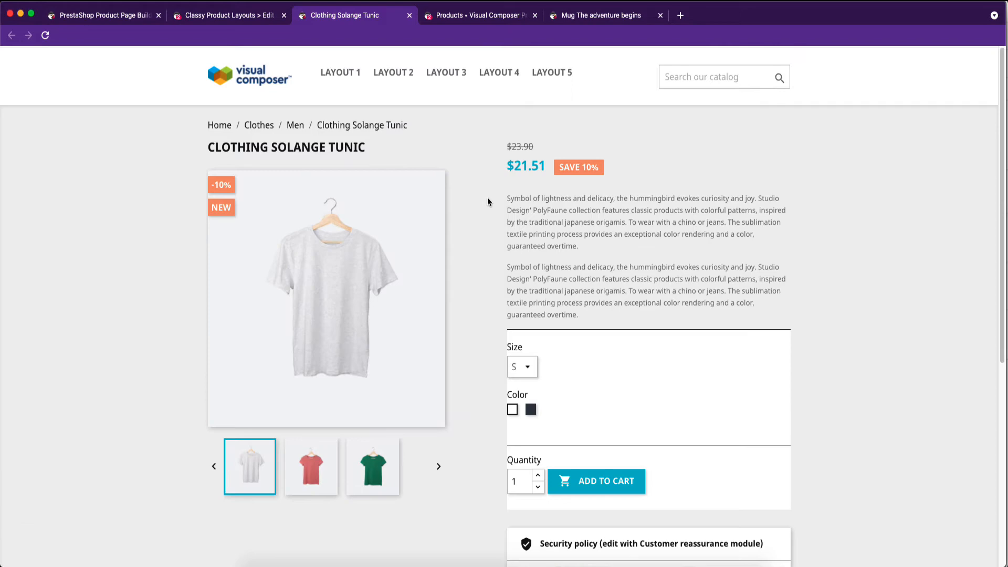
{"action": "left_click", "coordinate": [228, 15]}
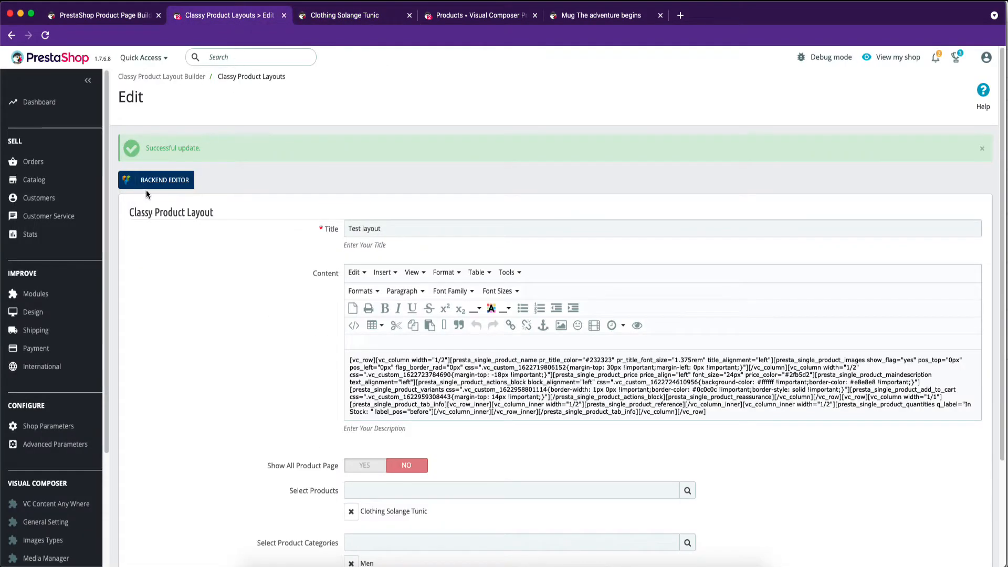
Add a Single Product Features element under the description and save the layout
{"action": "left_click", "coordinate": [159, 180]}
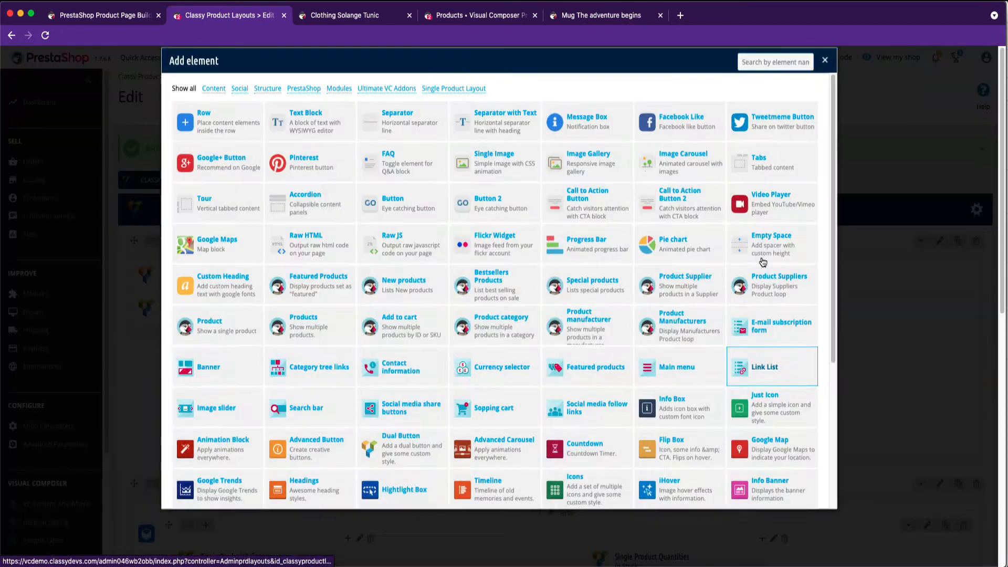
{"action": "left_click", "coordinate": [453, 88]}
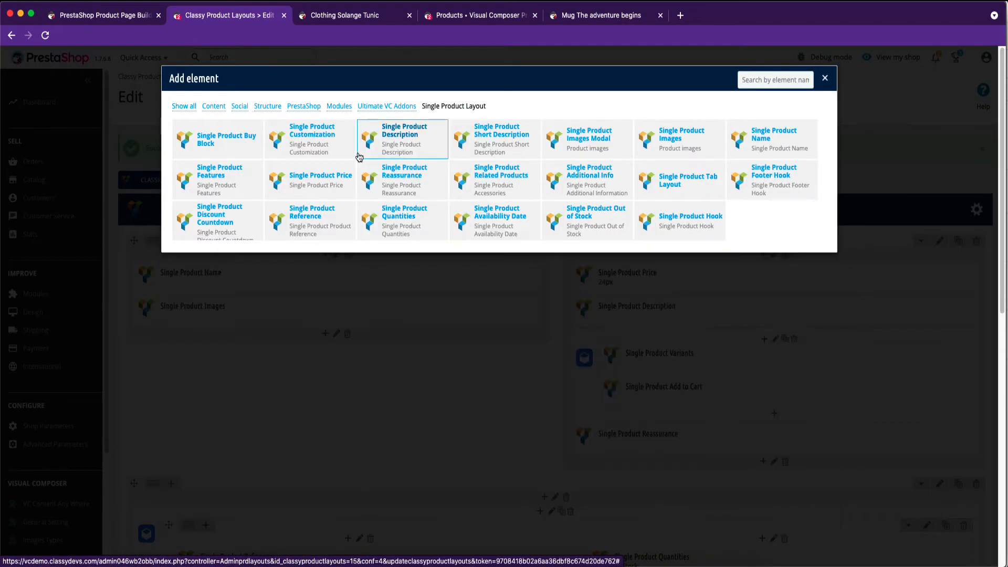
{"action": "left_click", "coordinate": [219, 172]}
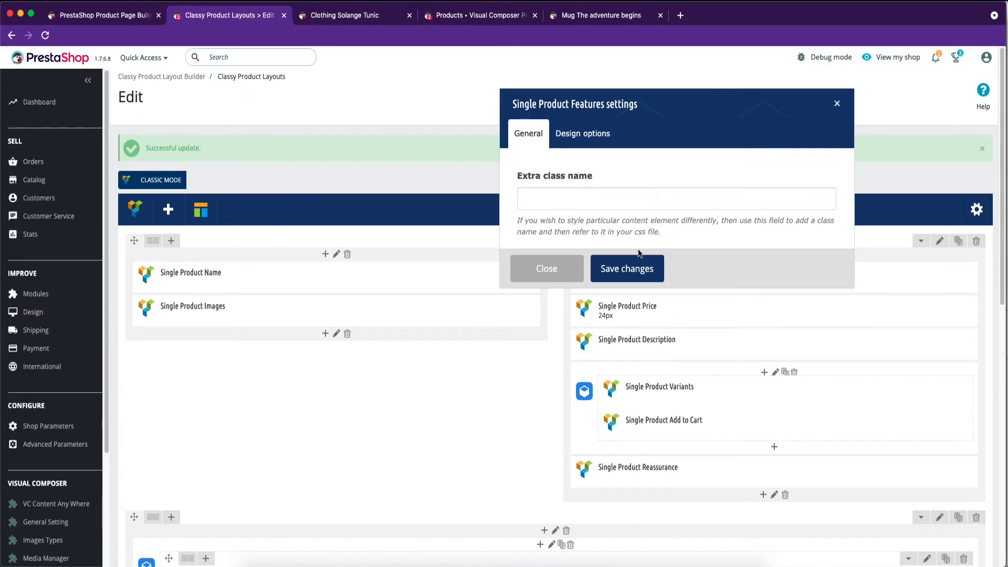
{"action": "left_click", "coordinate": [546, 269]}
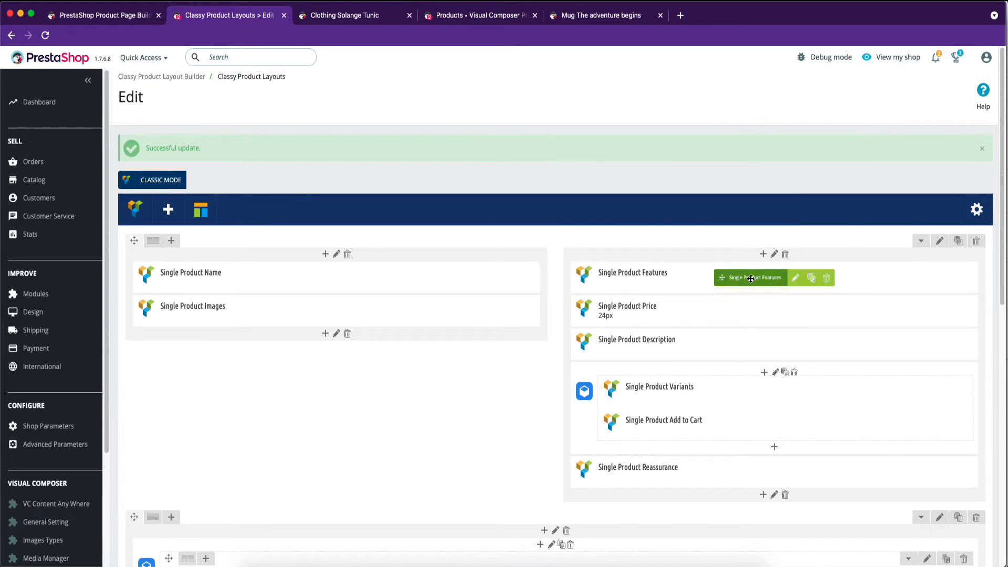
{"action": "scroll", "scroll_direction": "down", "scroll_amount": 3}
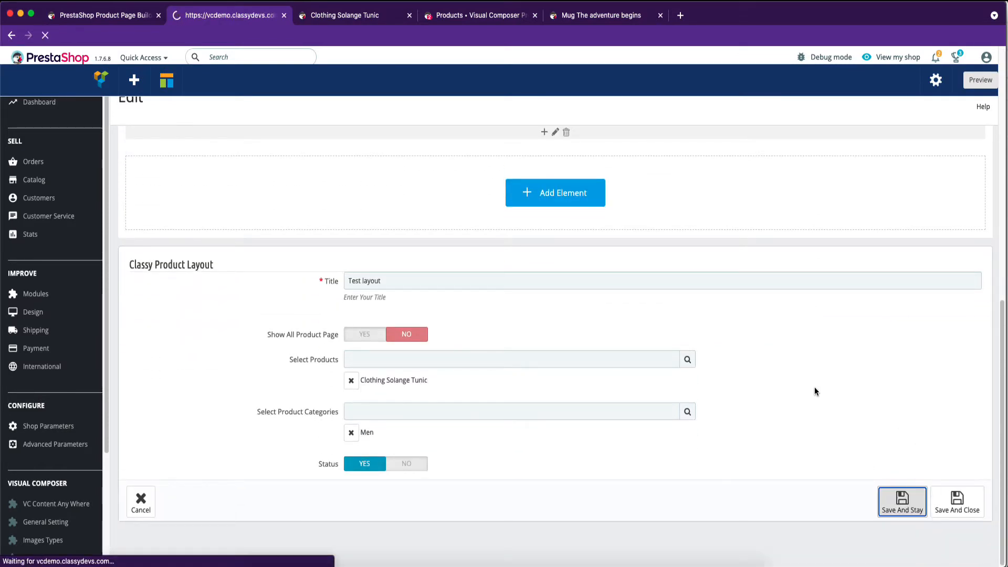
{"action": "left_click", "coordinate": [903, 504]}
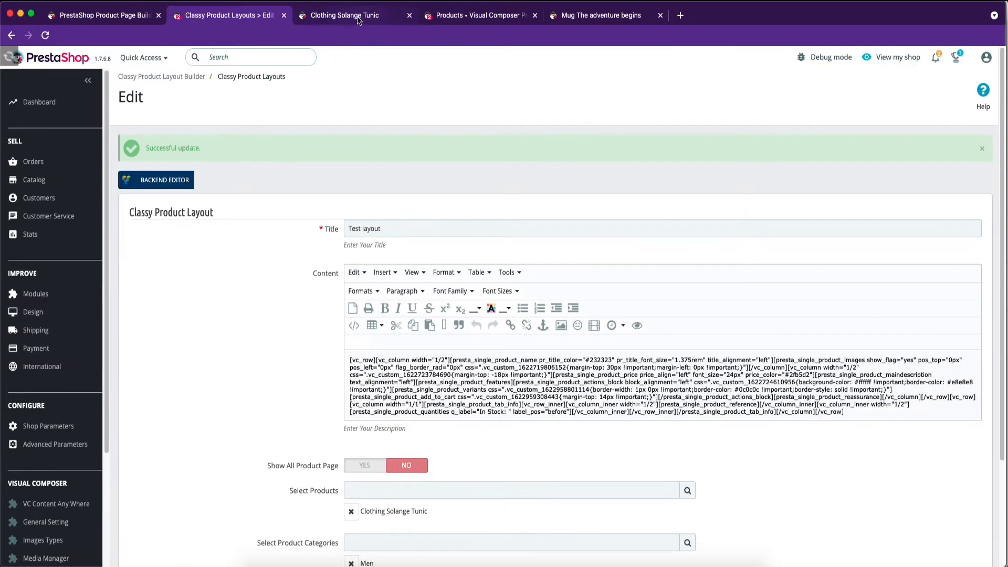
Check the tunic's Data sheet on the storefront, close the Mug tab, and return to the backend editor
{"action": "left_click", "coordinate": [343, 15]}
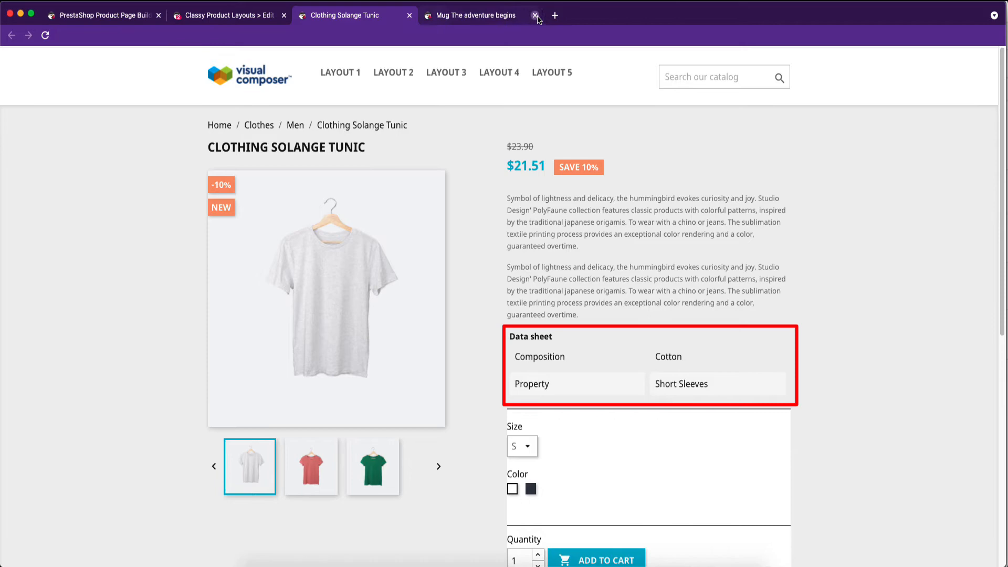
{"action": "left_click", "coordinate": [534, 15]}
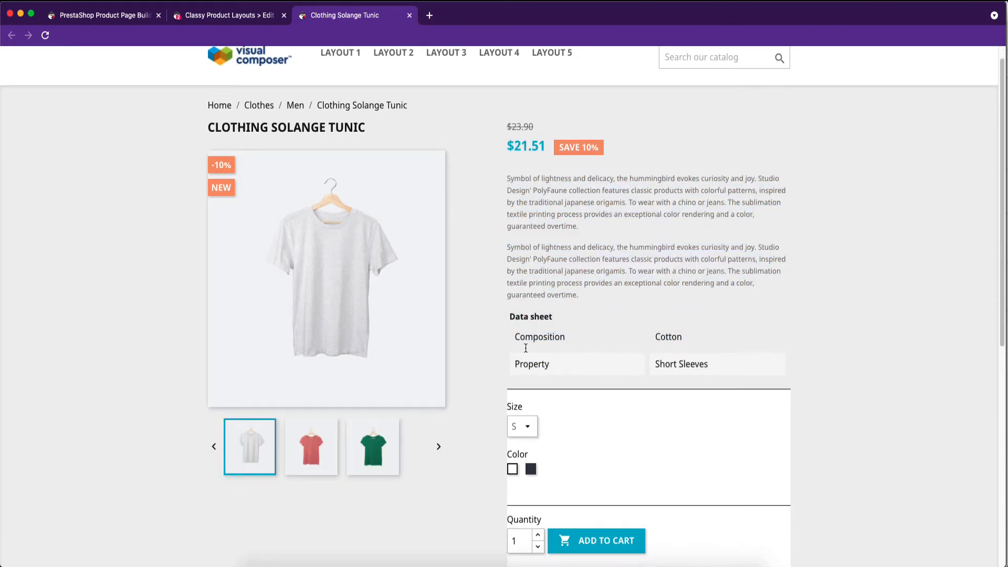
{"action": "left_click", "coordinate": [228, 15]}
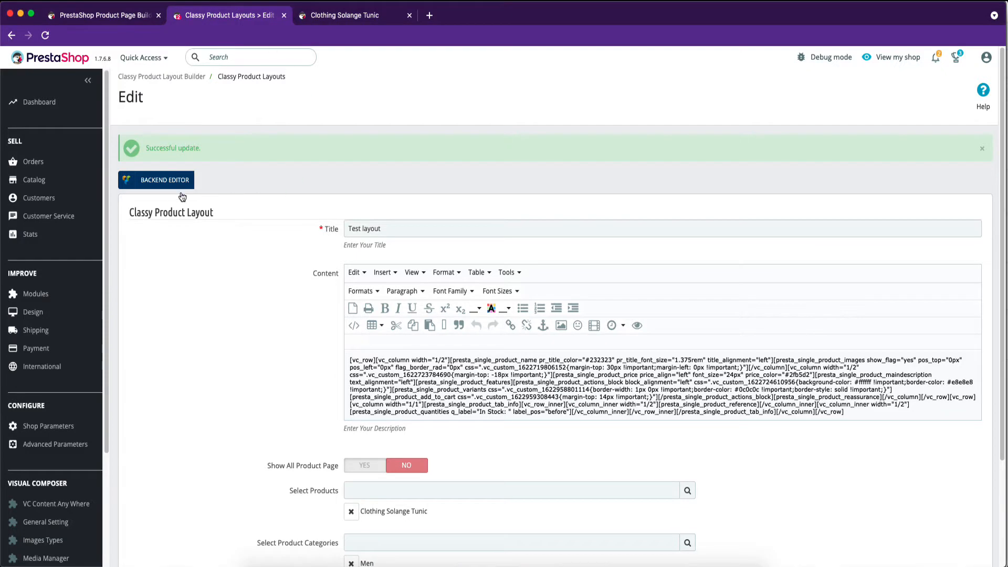
{"action": "left_click", "coordinate": [155, 179]}
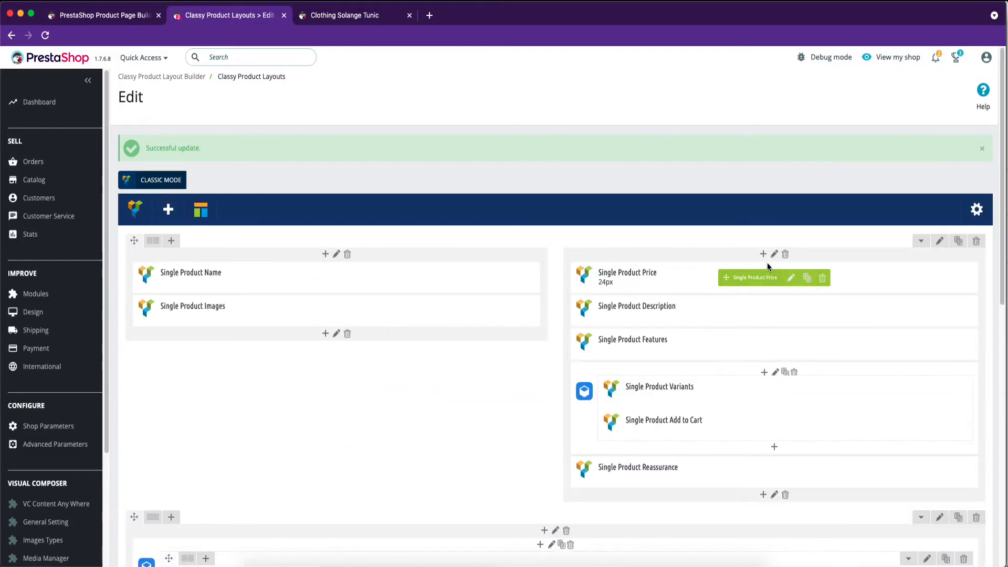
Add a Single Product Additional Info element between the price and description
{"action": "left_click", "coordinate": [762, 254]}
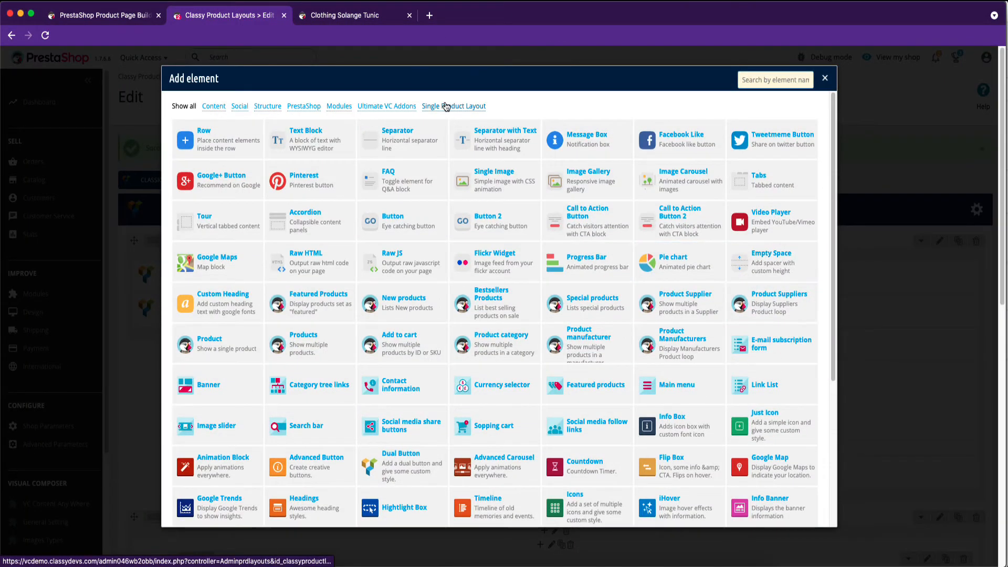
{"action": "left_click", "coordinate": [454, 106]}
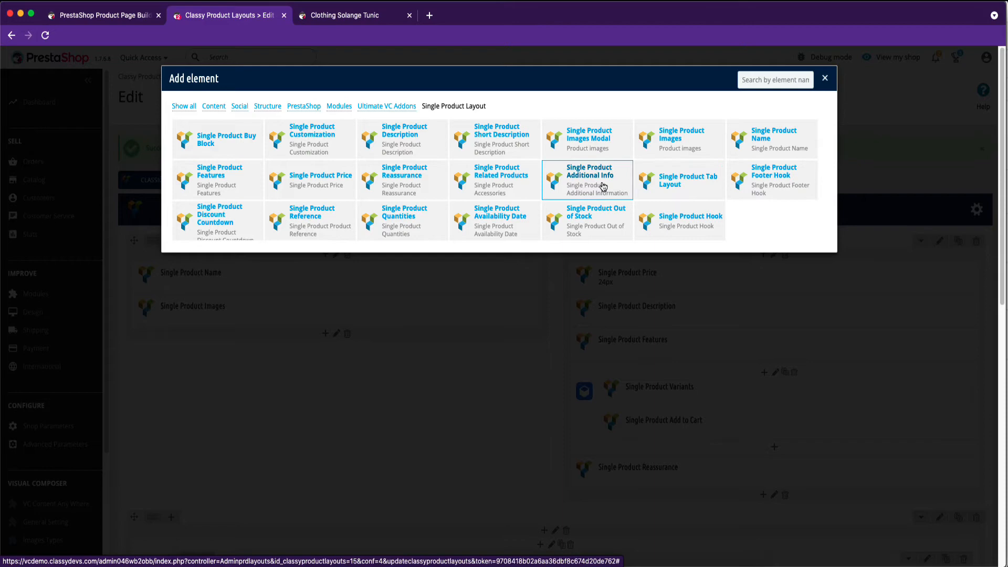
{"action": "left_click", "coordinate": [589, 174]}
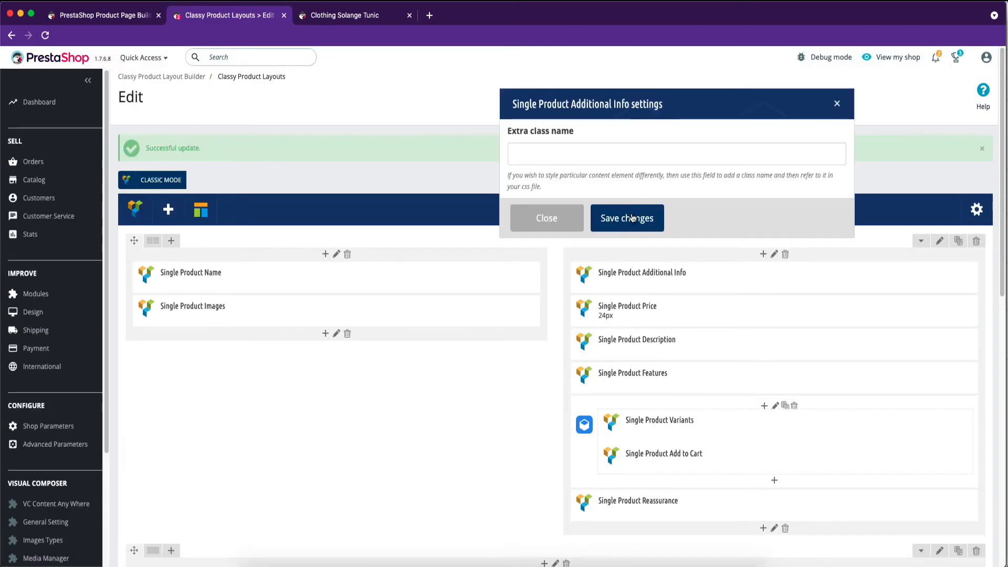
{"action": "left_click", "coordinate": [546, 219]}
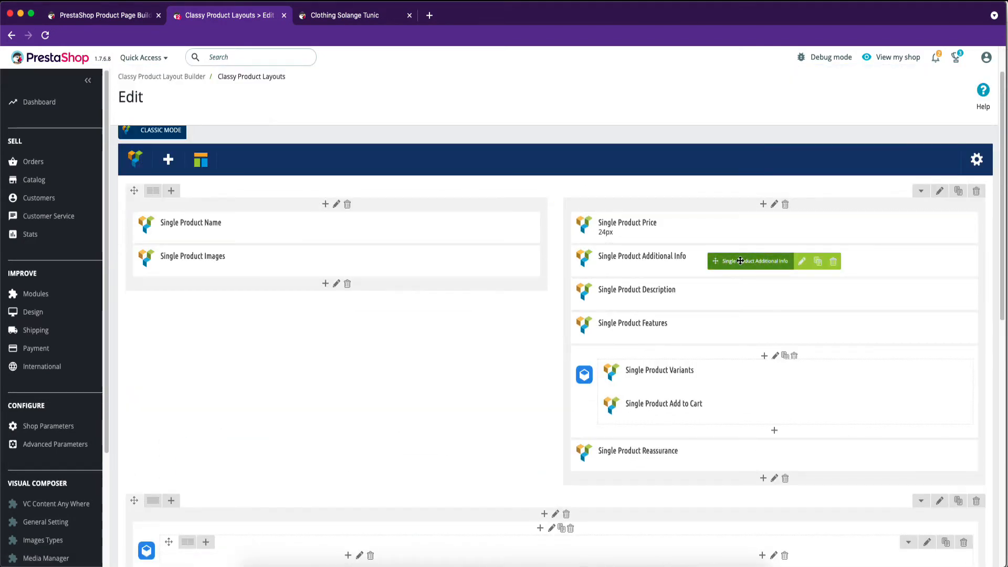
{"action": "scroll", "scroll_direction": "down", "scroll_amount": 3}
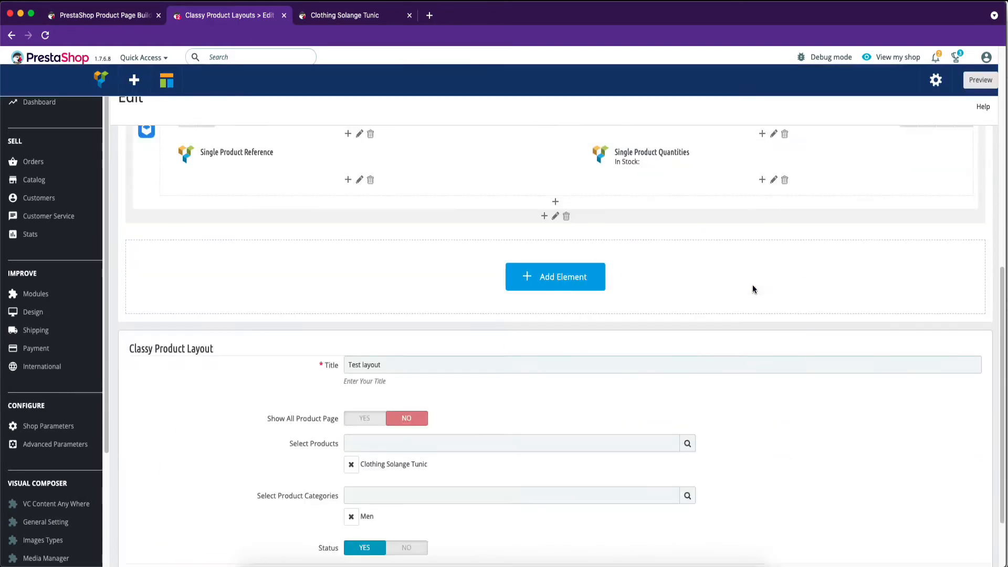
Save the layout, check the share icons on the storefront, and return to the admin editor
{"action": "left_click", "coordinate": [342, 15]}
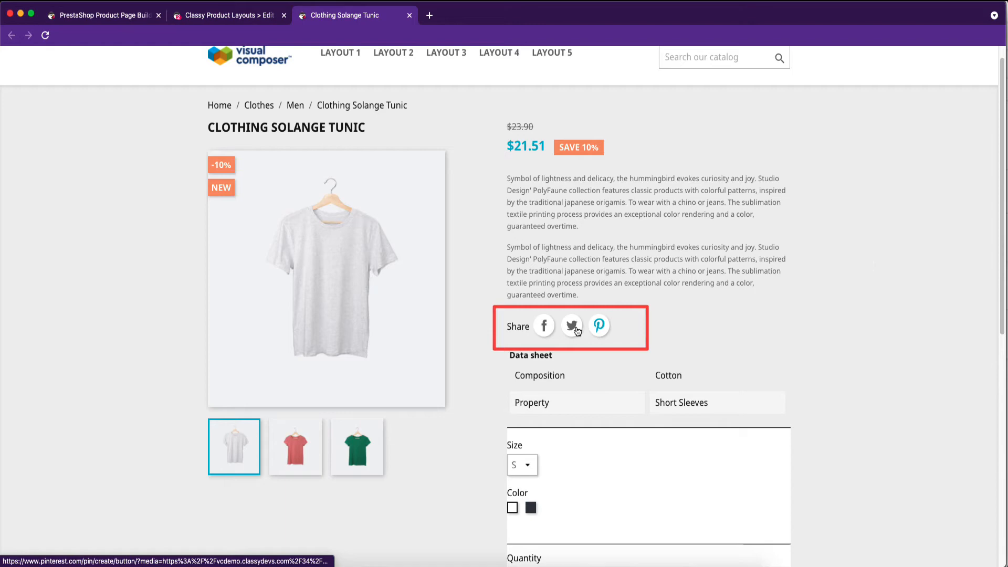
{"action": "scroll", "scroll_direction": "down", "scroll_amount": 3}
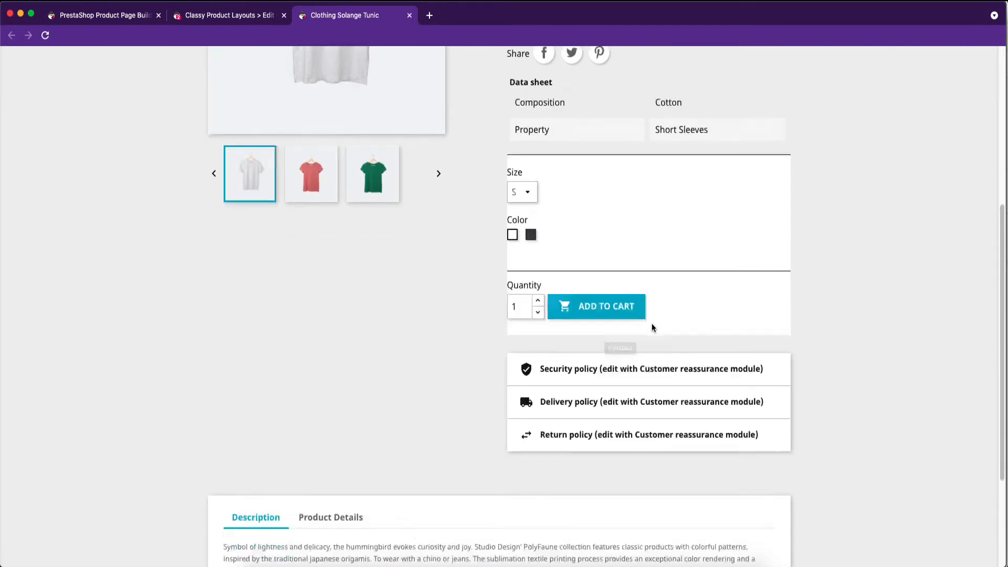
{"action": "left_click", "coordinate": [227, 15]}
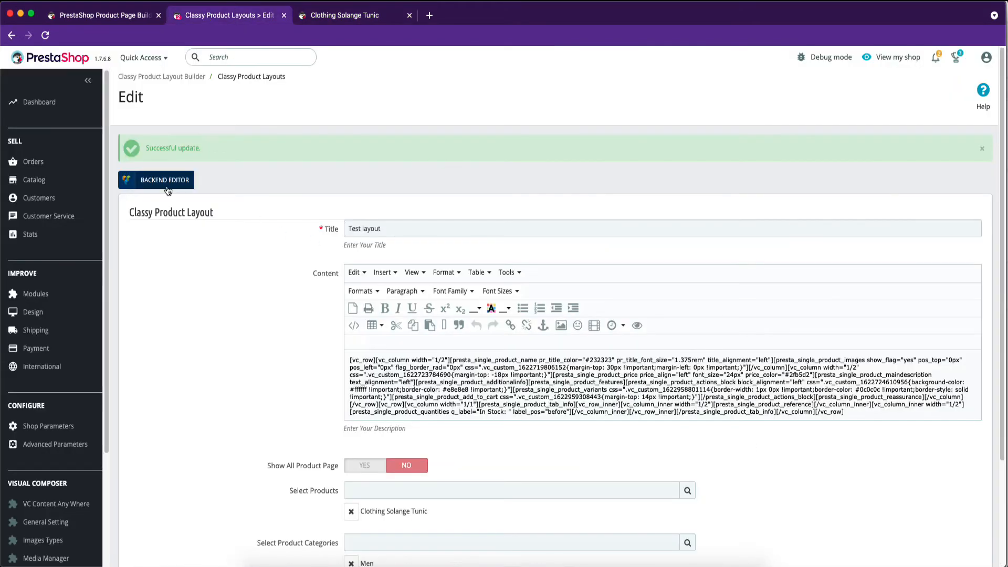
Add an empty row at the bottom and list the Single Product Layout elements for it
{"action": "left_click", "coordinate": [163, 179]}
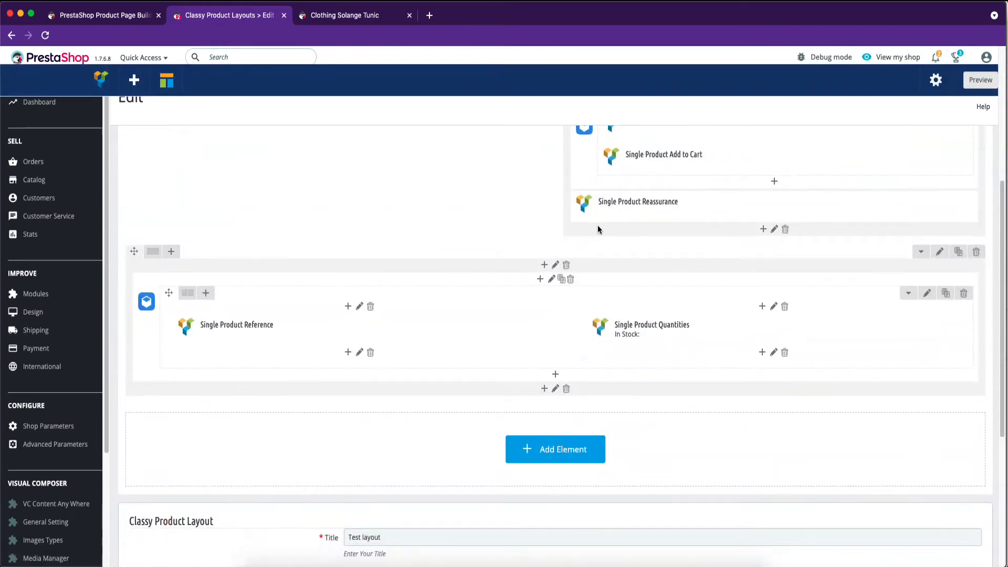
{"action": "left_click", "coordinate": [554, 450]}
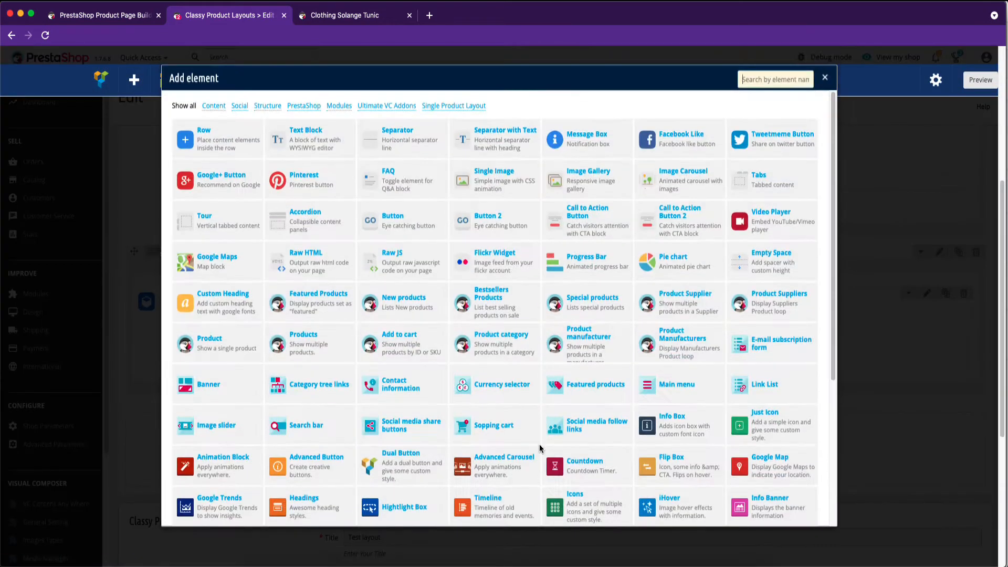
{"action": "left_click", "coordinate": [826, 78]}
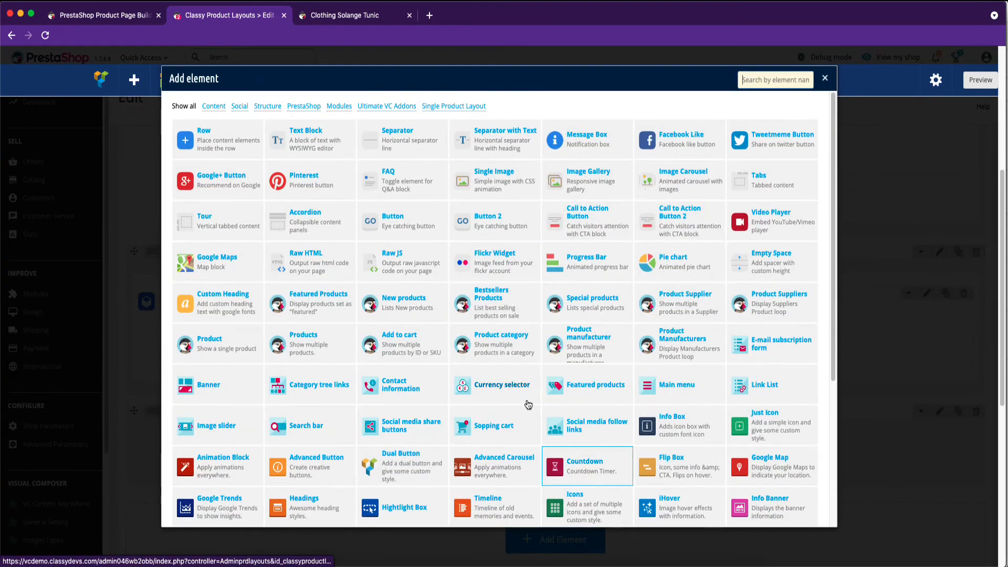
{"action": "left_click", "coordinate": [453, 105]}
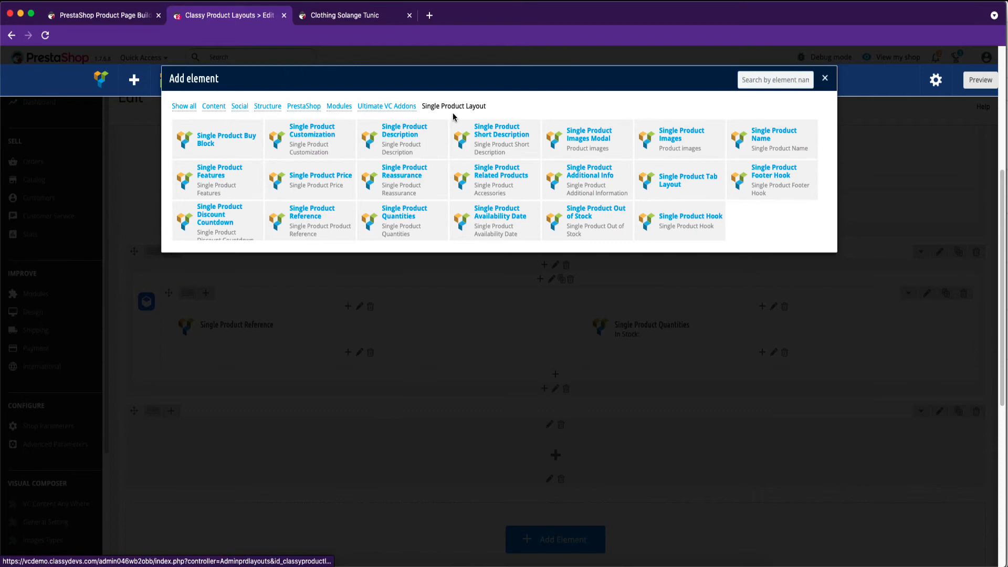
{"action": "mouse_move", "coordinate": [424, 134]}
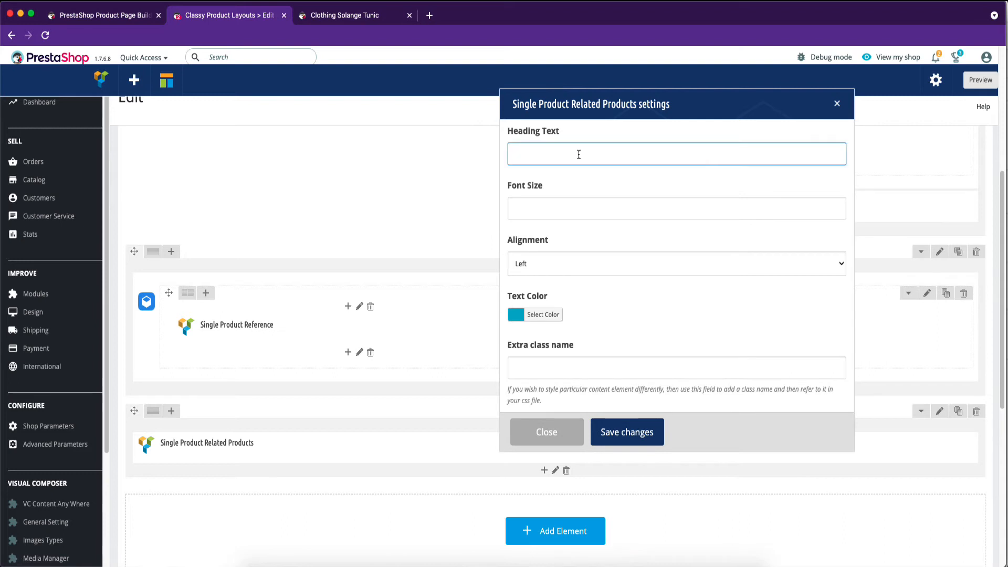
Give the Related Products element its heading text with a 20px font size
{"action": "type", "text": "Related Produc"}
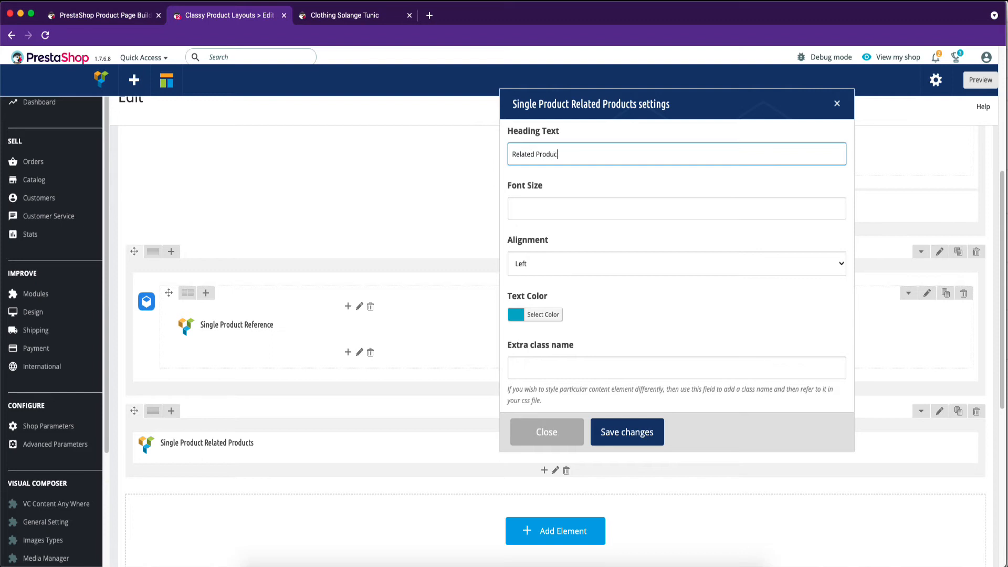
{"action": "left_click", "coordinate": [676, 207]}
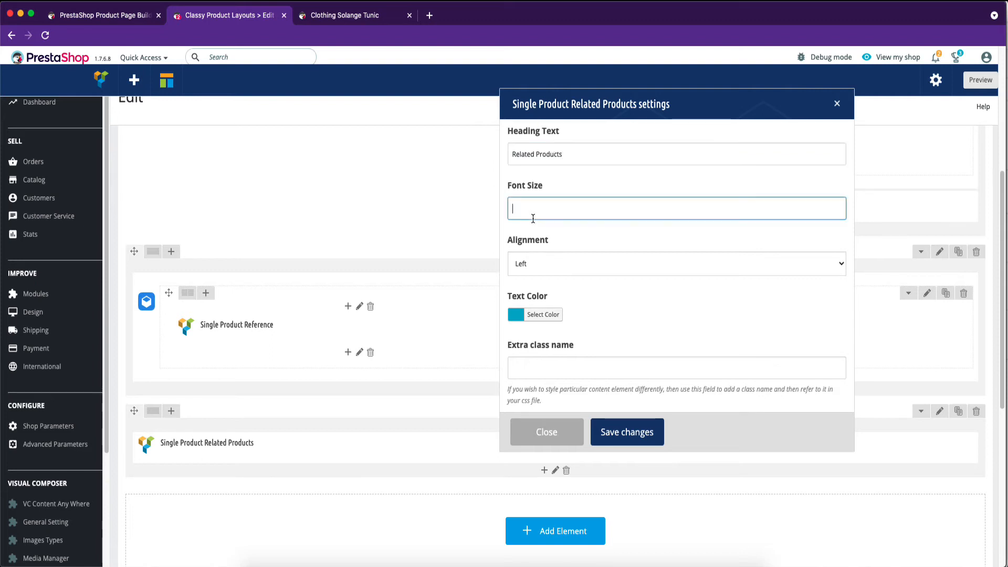
{"action": "type", "text": "20px"}
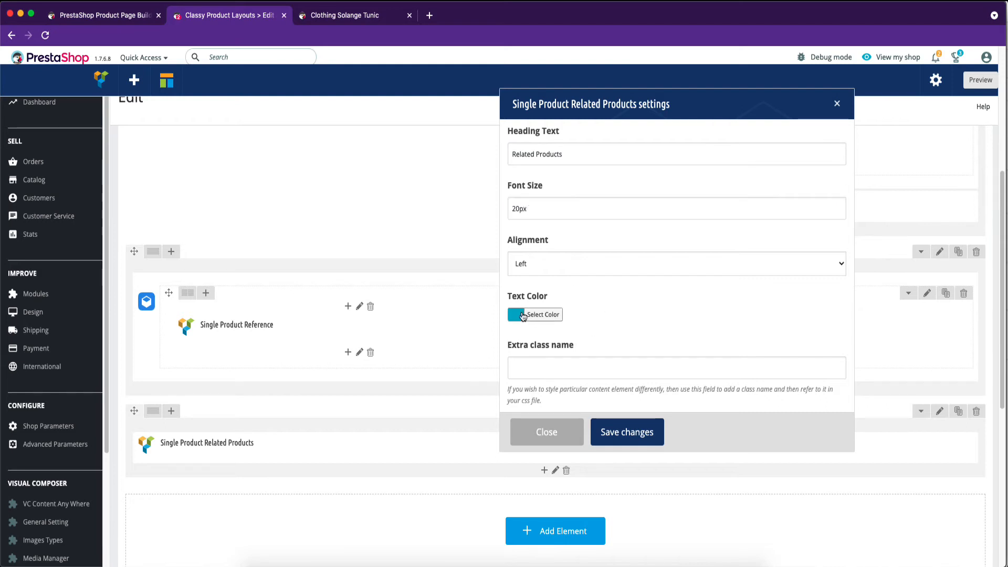
Choose a dark navy text colour for the heading, apply the settings and start saving the layout
{"action": "left_click", "coordinate": [535, 315]}
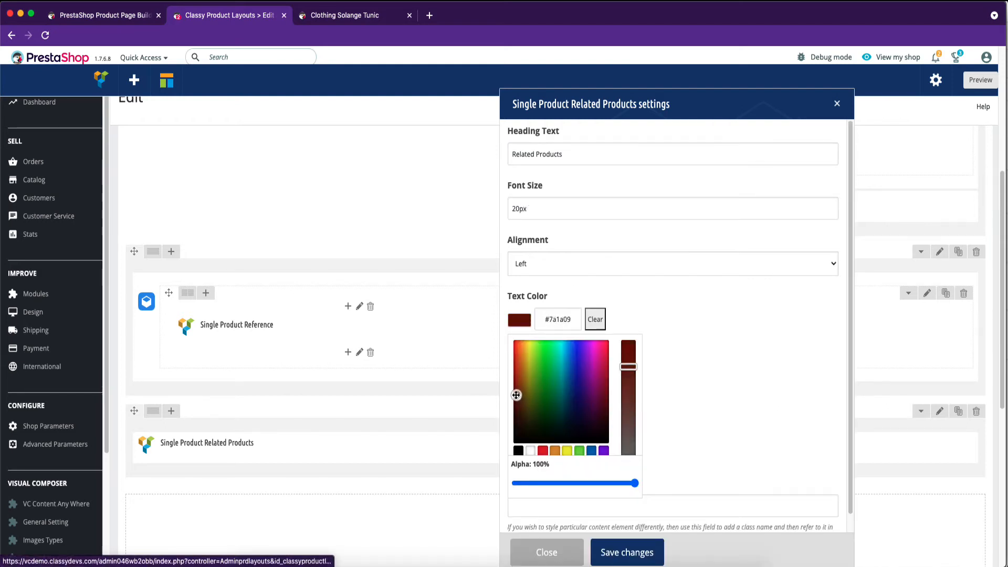
{"action": "left_click", "coordinate": [566, 411]}
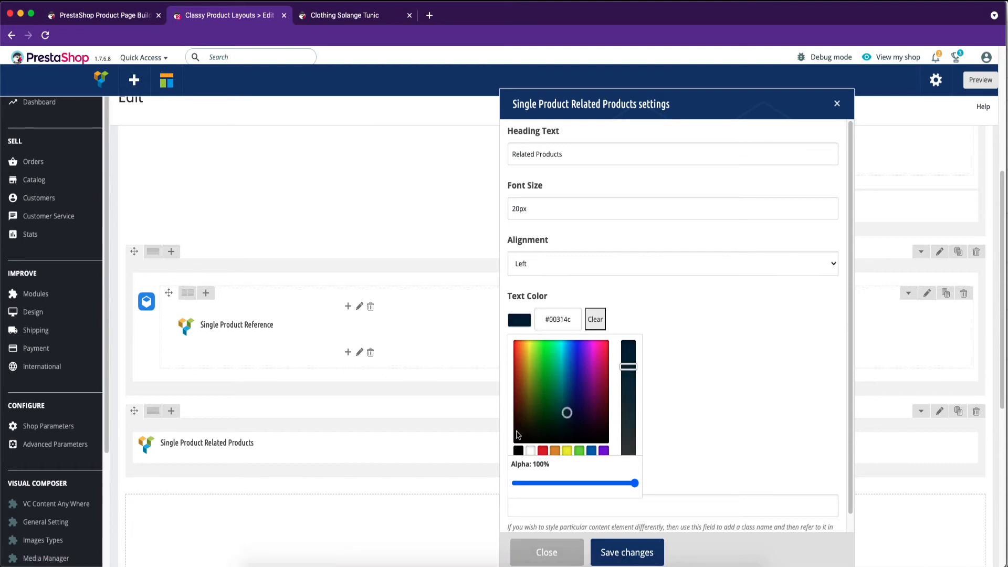
{"action": "left_click", "coordinate": [565, 436]}
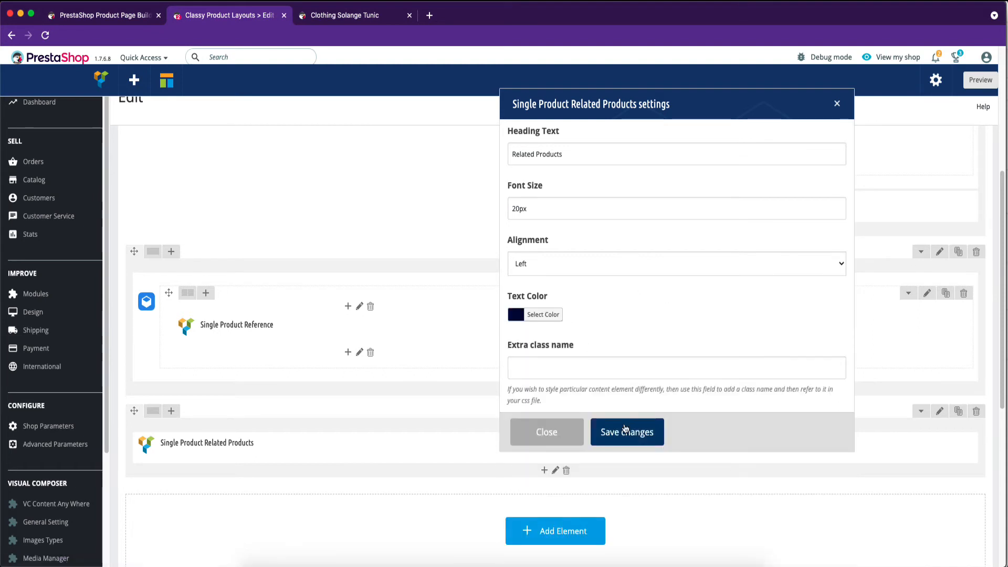
{"action": "left_click", "coordinate": [627, 431]}
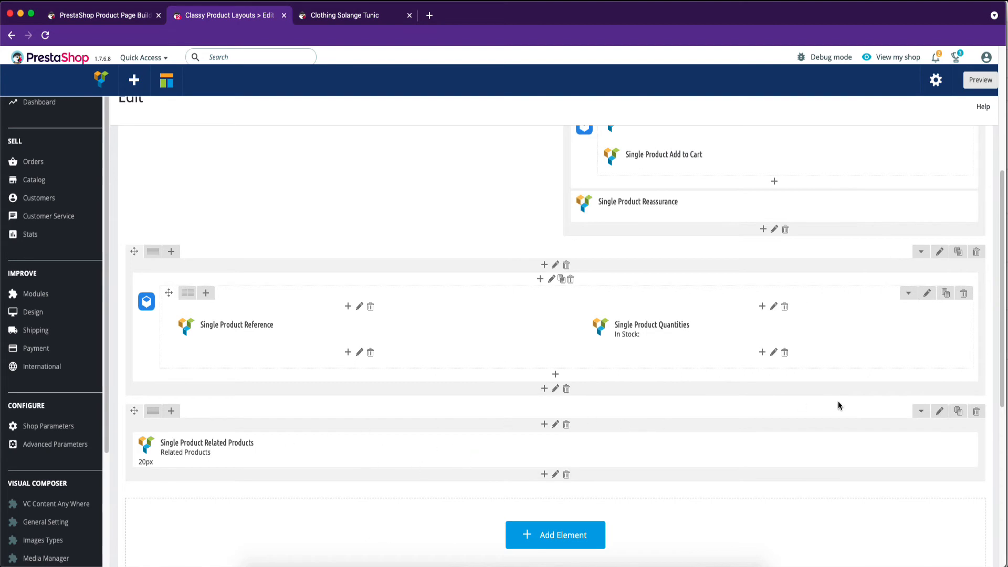
{"action": "left_click", "coordinate": [902, 510]}
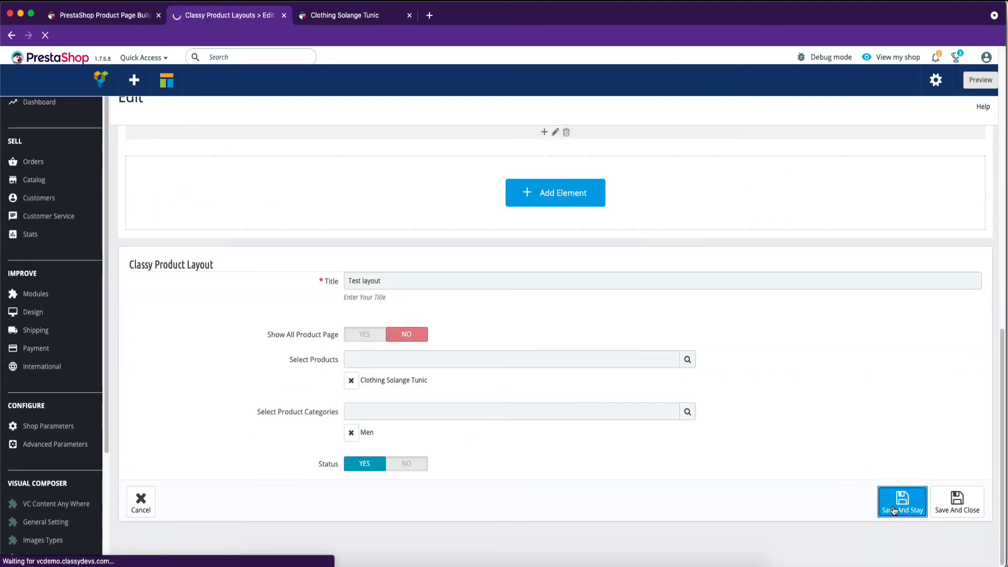
Save and Stay, then check the Related Products section below the description on the tunic storefront page
{"action": "left_click", "coordinate": [902, 510]}
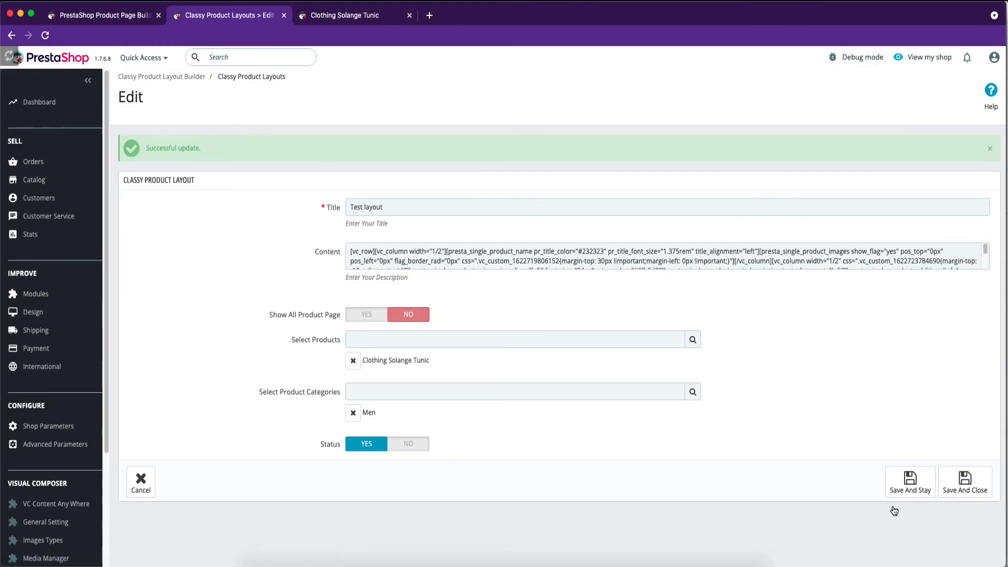
{"action": "left_click", "coordinate": [353, 15]}
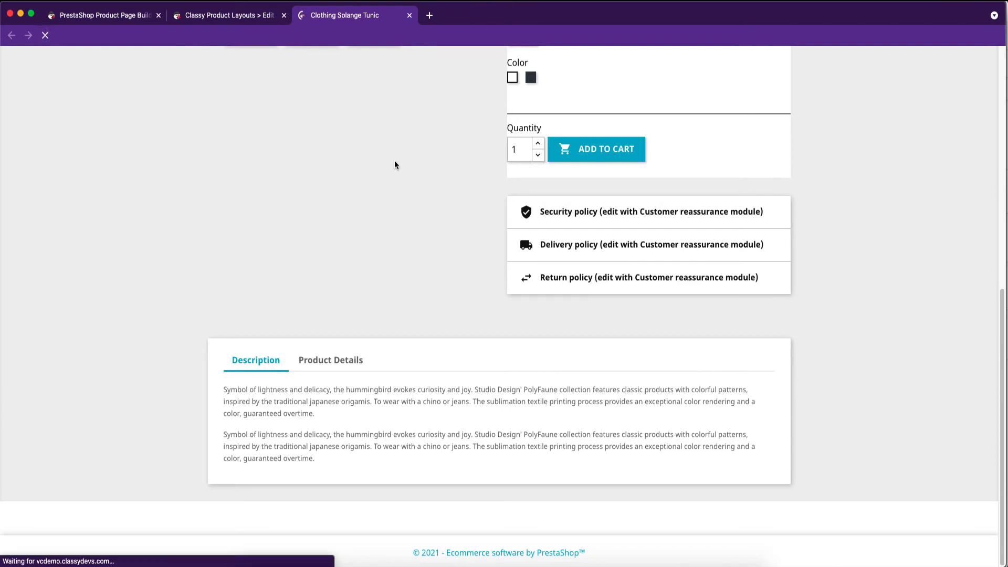
{"action": "scroll", "scroll_direction": "down", "scroll_amount": 3}
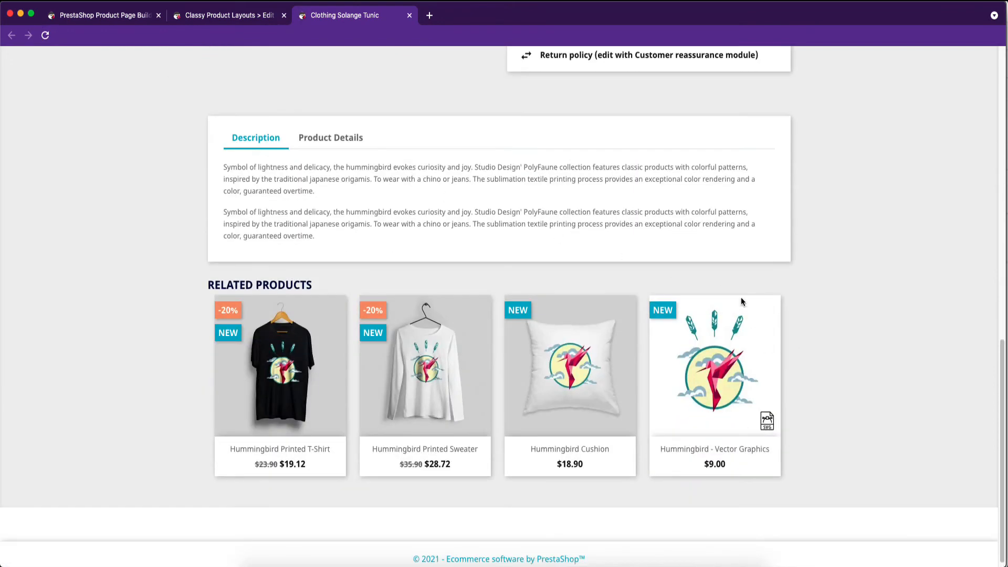
{"action": "mouse_move", "coordinate": [687, 385]}
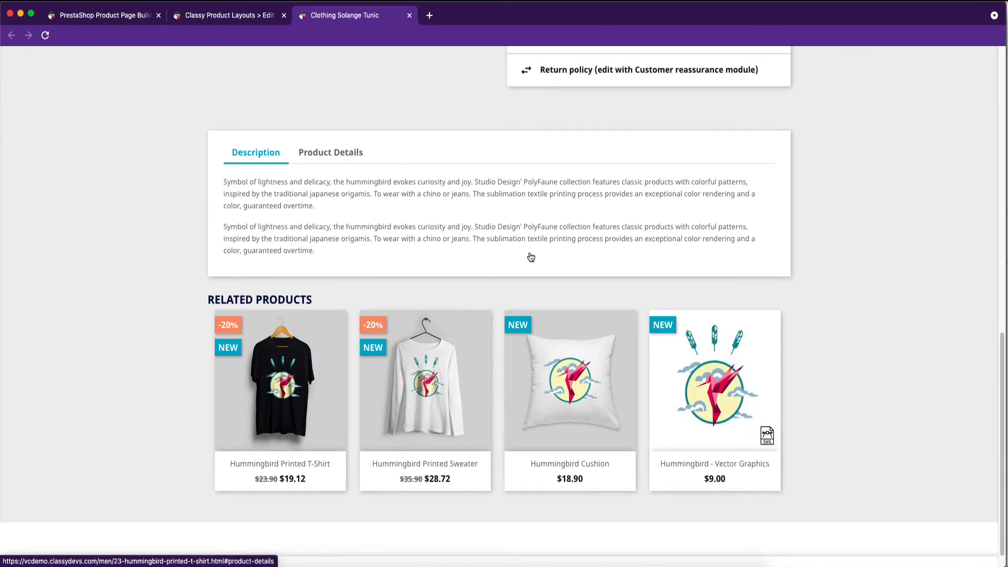
Save from the admin tab, confirm Related Products now sits above the description tabs on the storefront, and return to the editor
{"action": "left_click", "coordinate": [228, 15]}
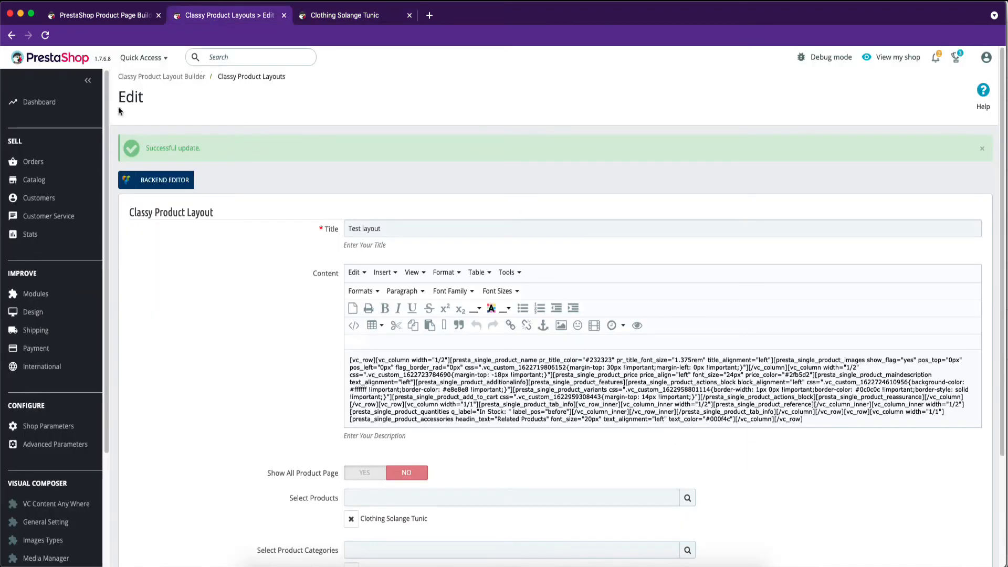
{"action": "left_click", "coordinate": [163, 179]}
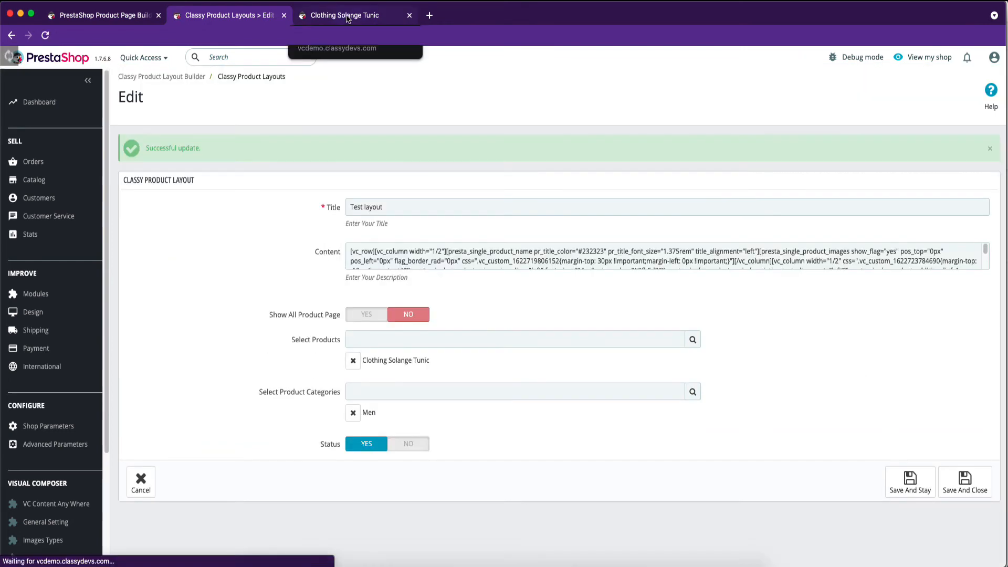
{"action": "left_click", "coordinate": [351, 15]}
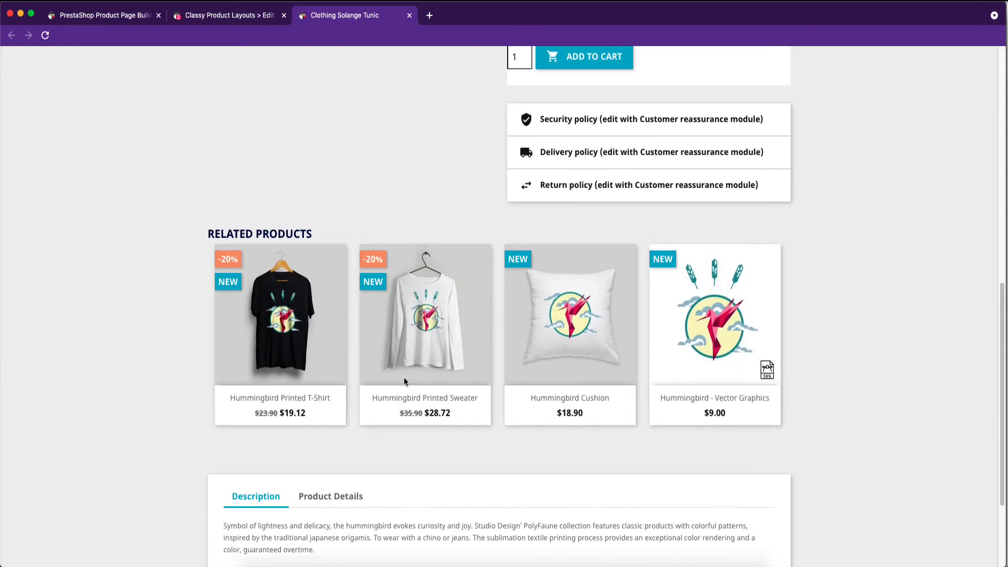
{"action": "scroll", "scroll_direction": "down", "scroll_amount": 3}
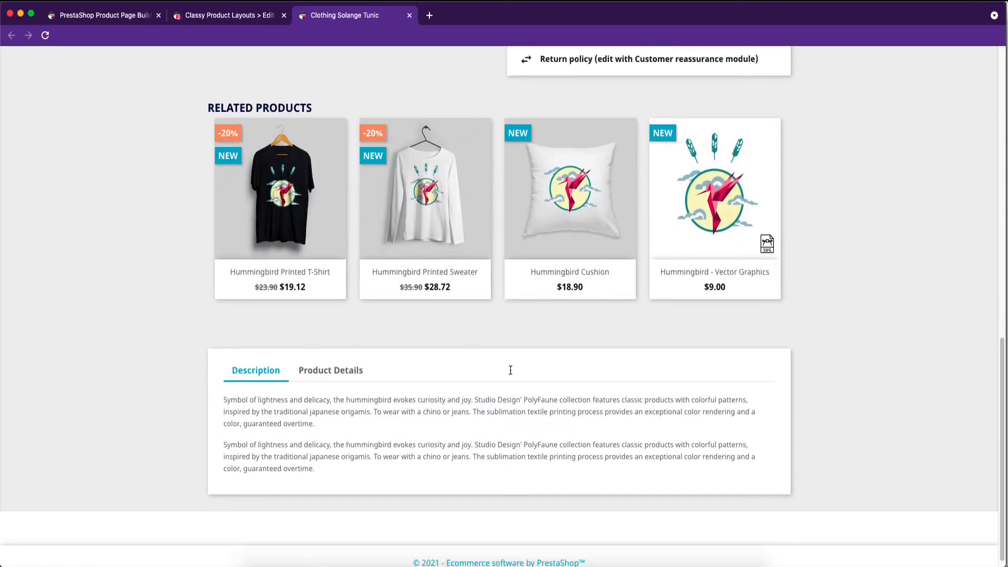
{"action": "left_click", "coordinate": [228, 14]}
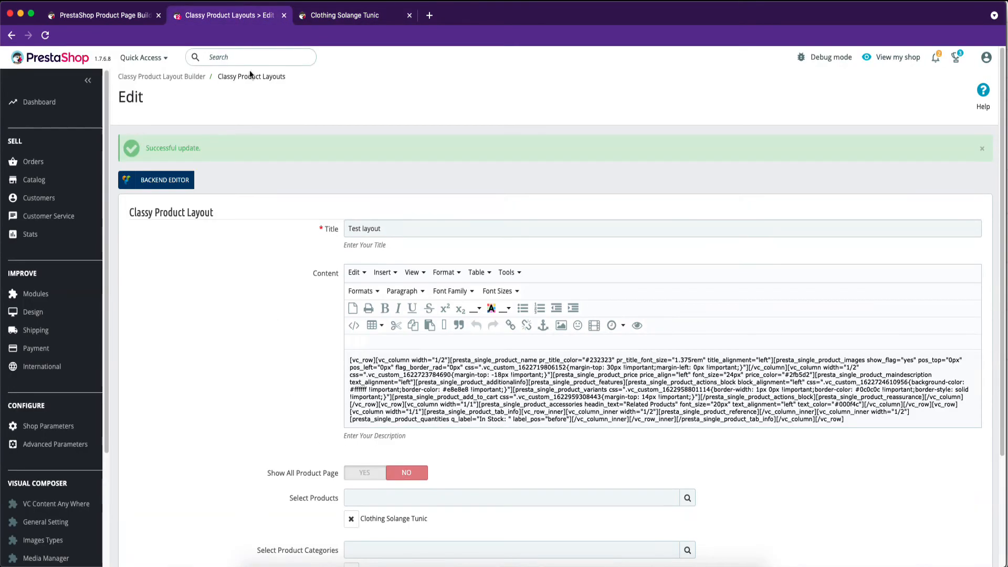
In the Backend Editor, toggle Show All Product Page to Yes and back to No, keeping the tunic assignment
{"action": "left_click", "coordinate": [164, 180]}
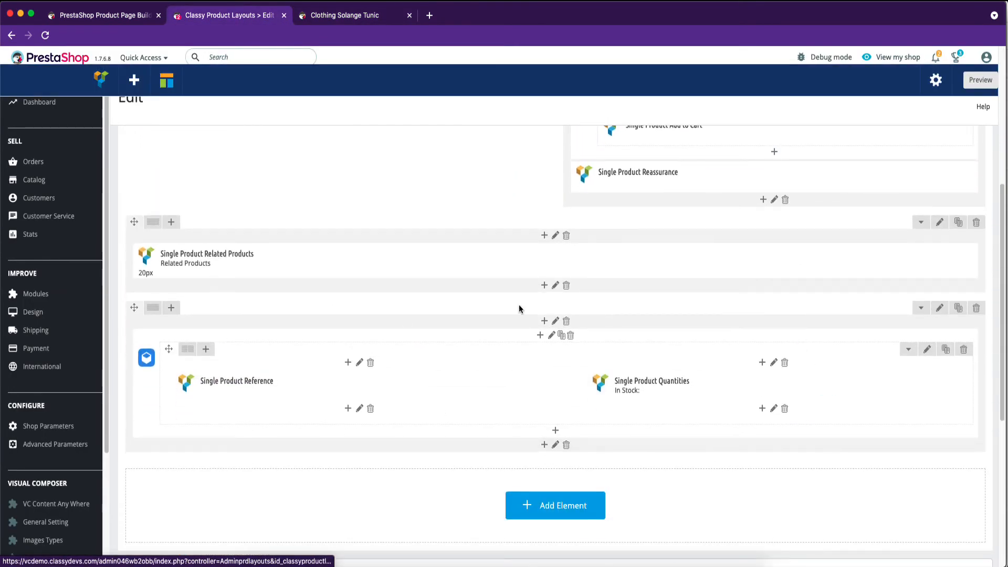
{"action": "scroll", "scroll_direction": "down", "scroll_amount": 3}
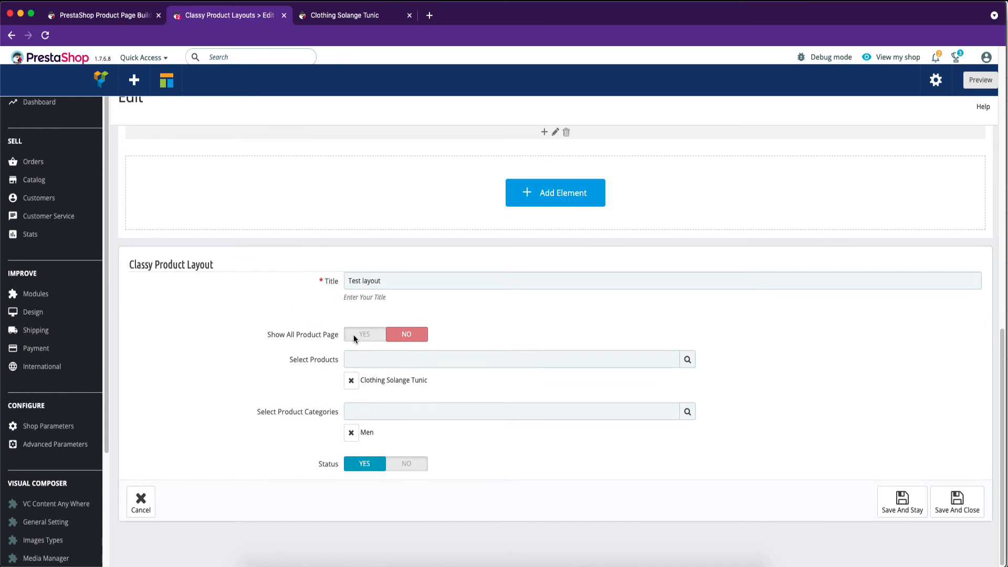
{"action": "left_click", "coordinate": [364, 334]}
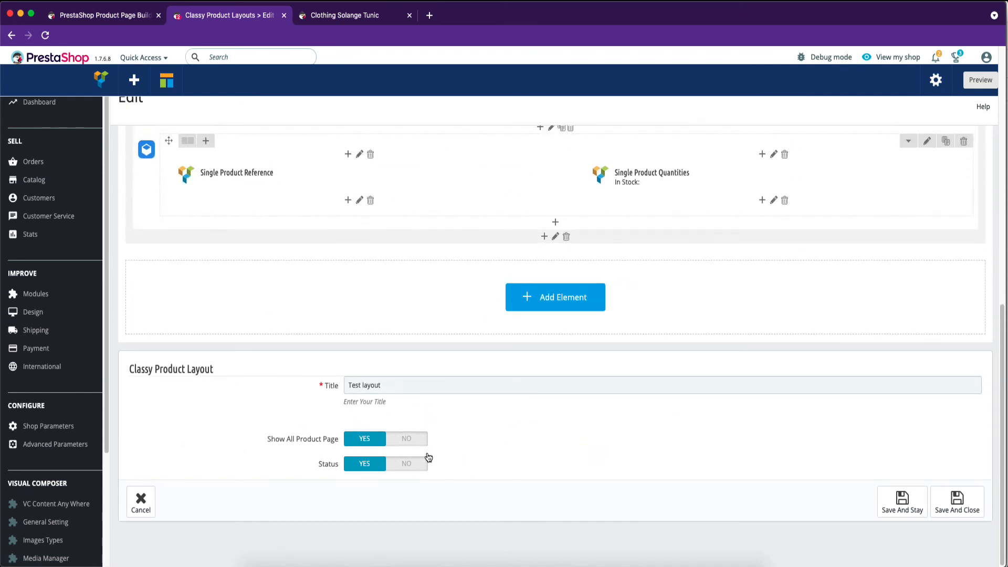
{"action": "left_click", "coordinate": [405, 438]}
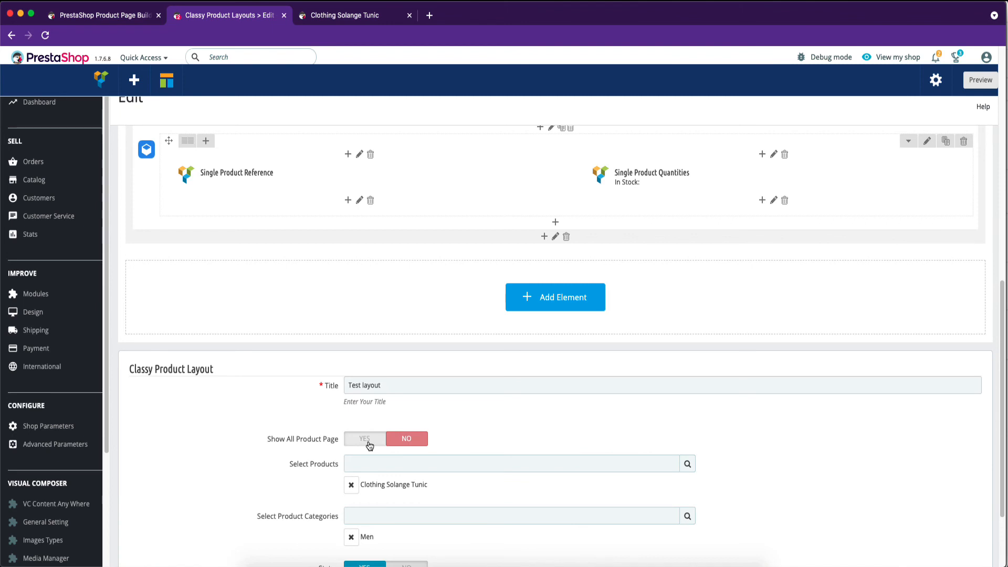
{"action": "mouse_move", "coordinate": [779, 412]}
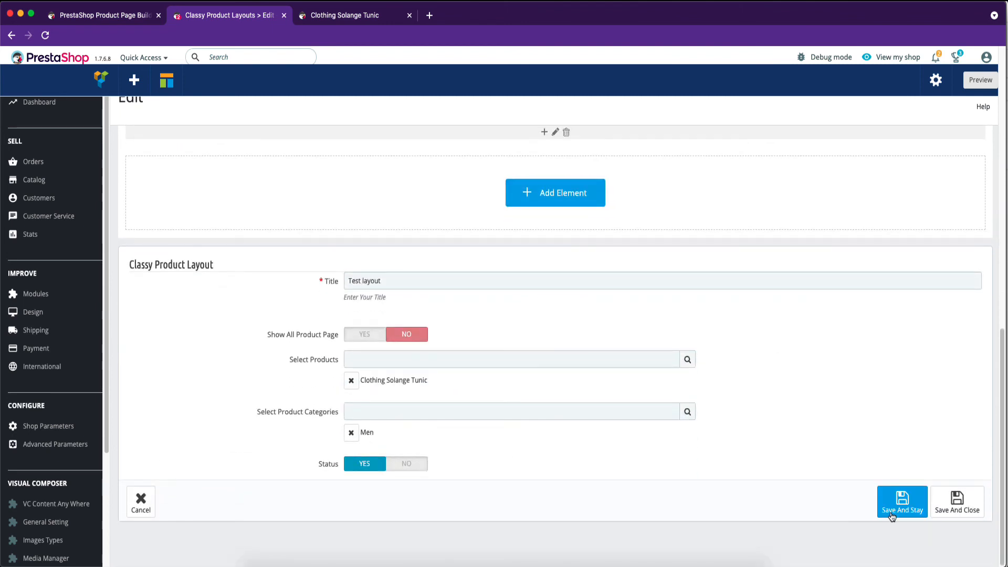
Save And Stay the Test layout and switch to the tunic's storefront page
{"action": "left_click", "coordinate": [902, 502]}
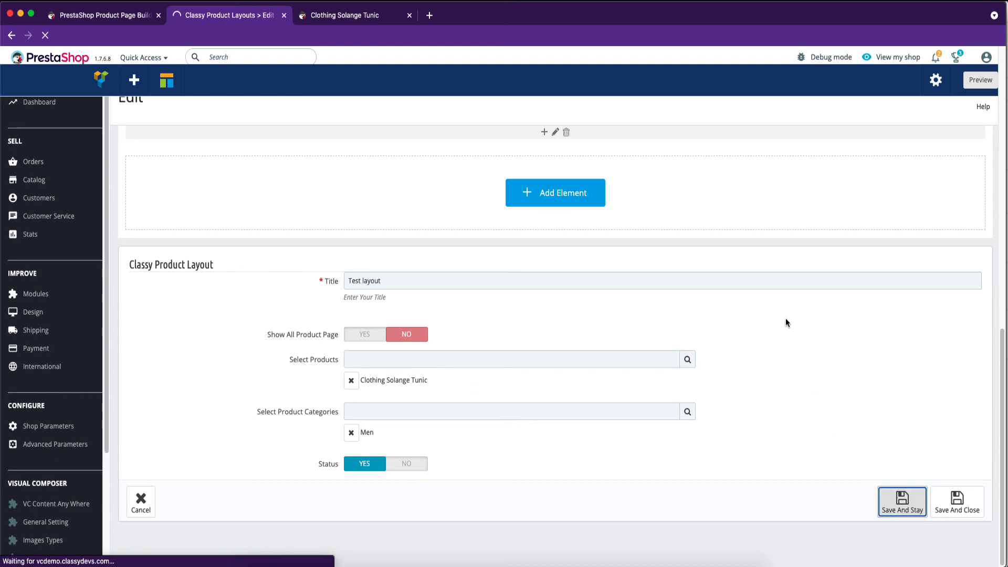
{"action": "left_click", "coordinate": [903, 502]}
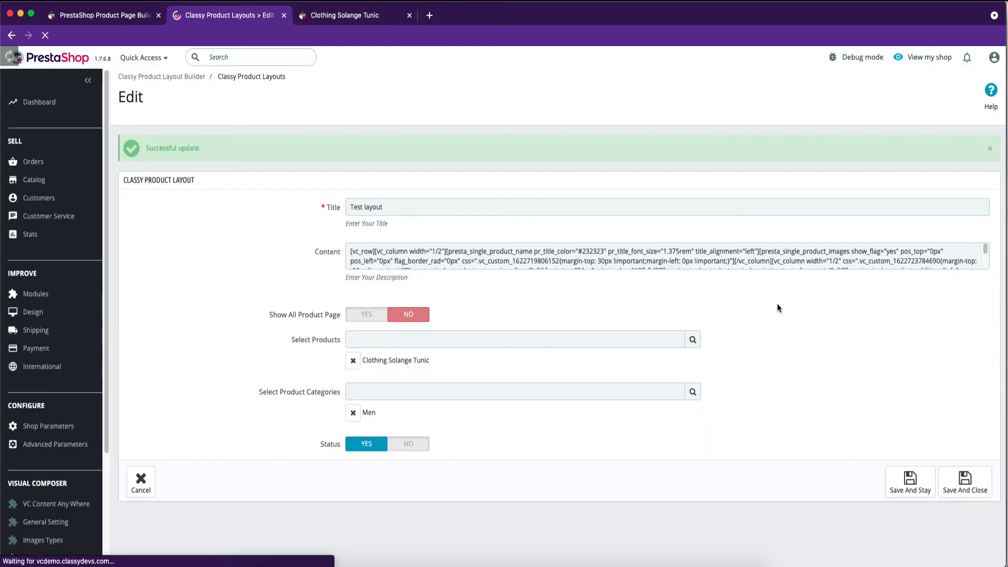
{"action": "left_click", "coordinate": [345, 15]}
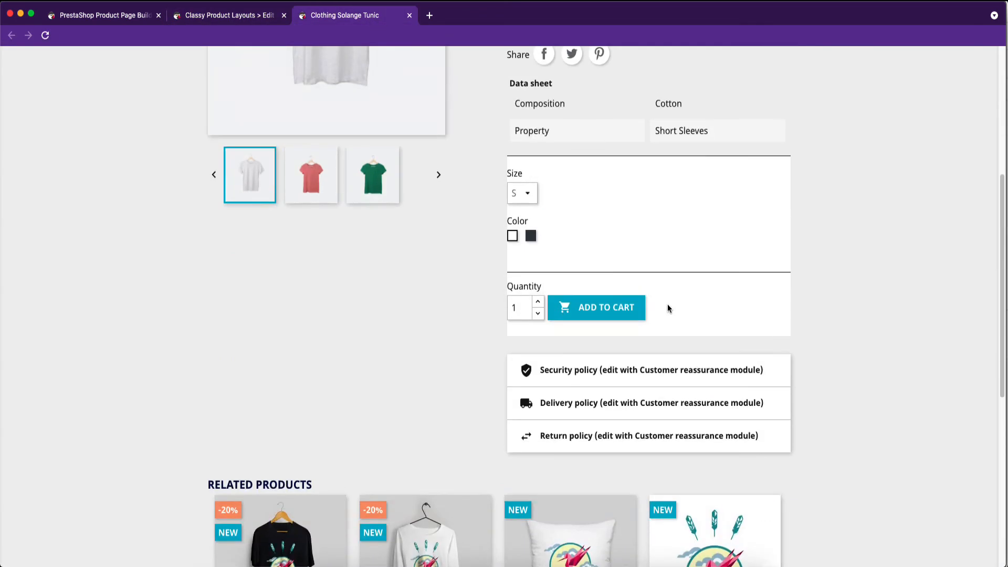